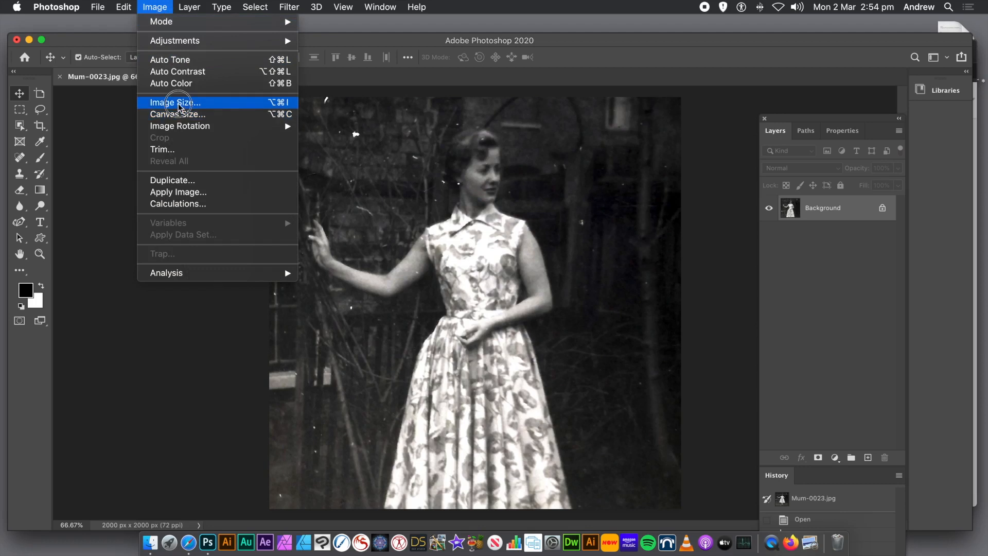
Check the photo's image size without changes, then switch to the Slice Tool.
left_click(175, 102)
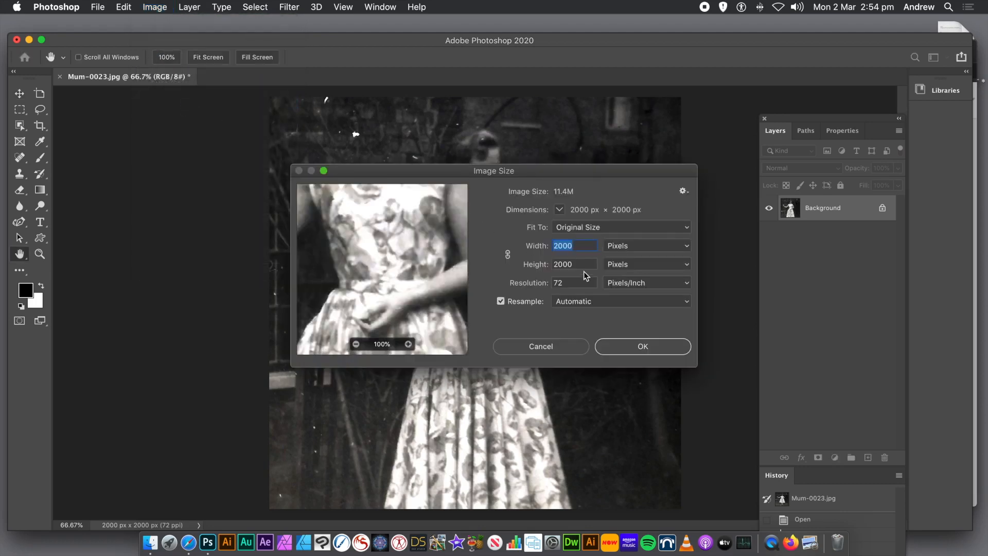
mouse_move(597, 359)
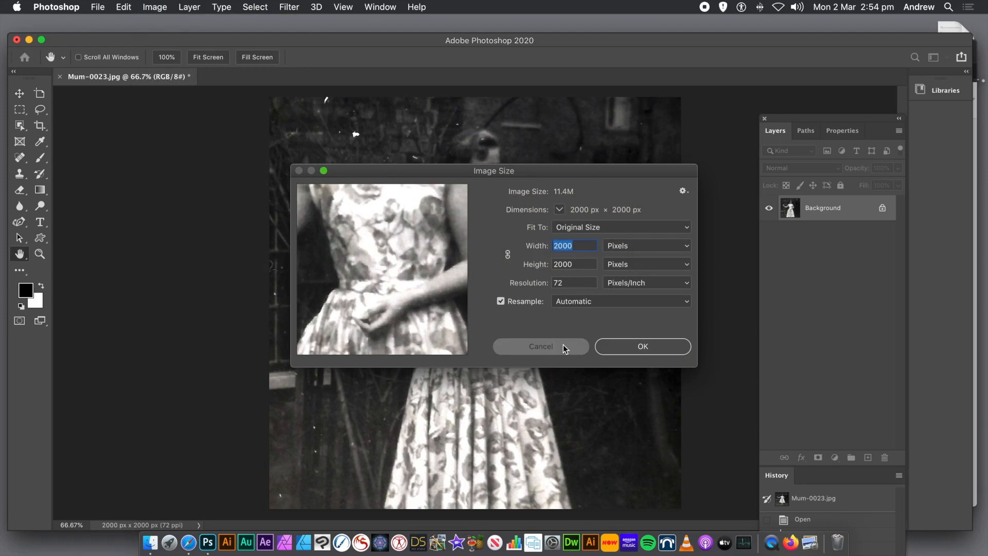
left_click(540, 346)
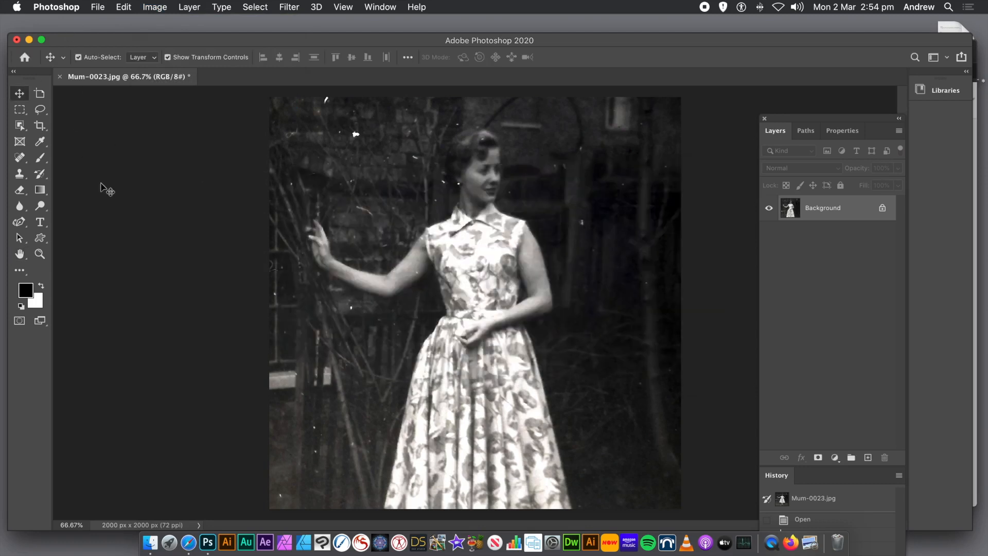
mouse_move(74, 157)
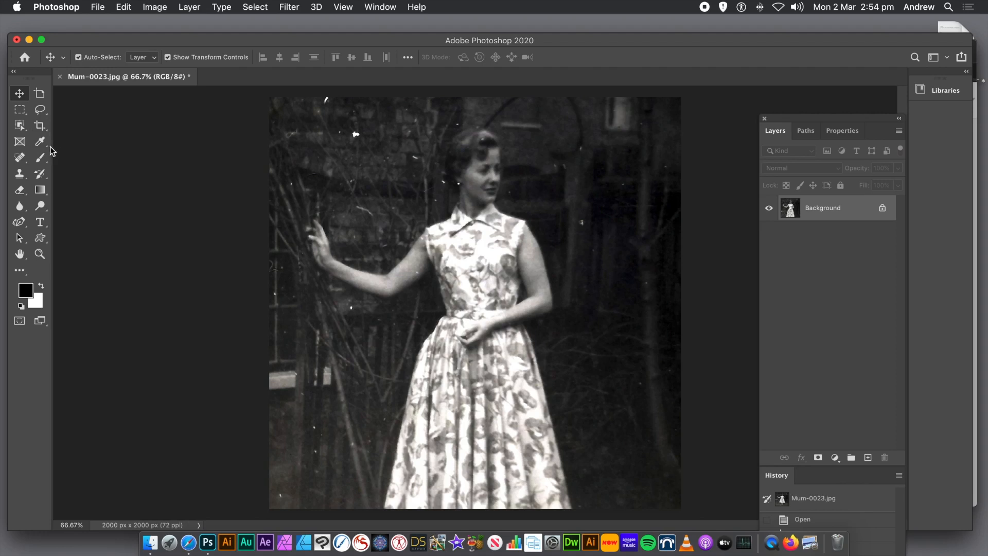
left_click(19, 126)
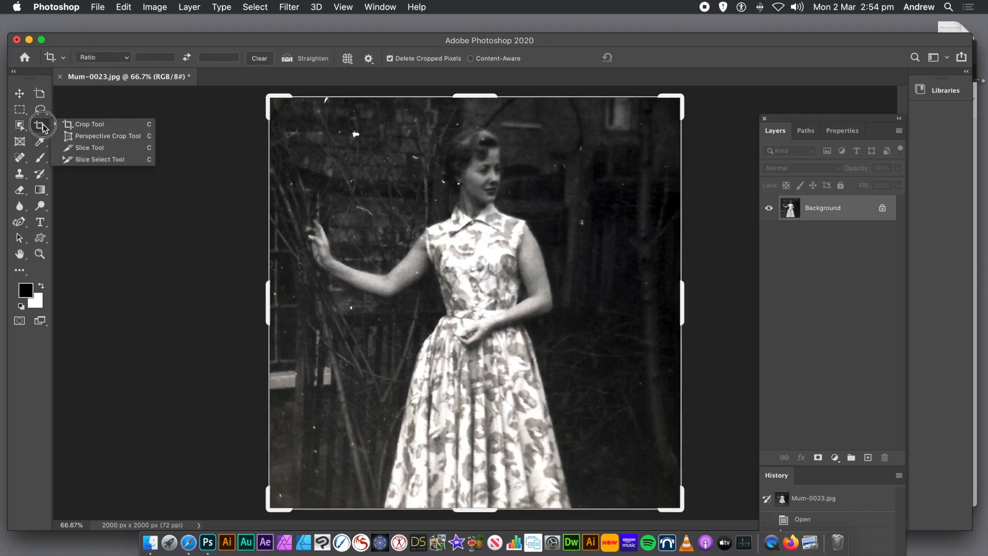
mouse_move(98, 147)
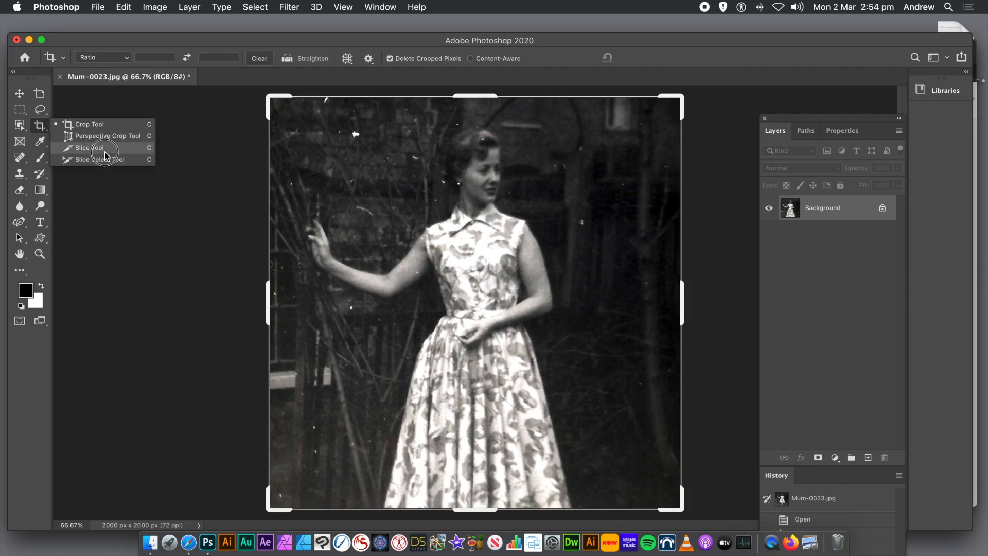
left_click(84, 147)
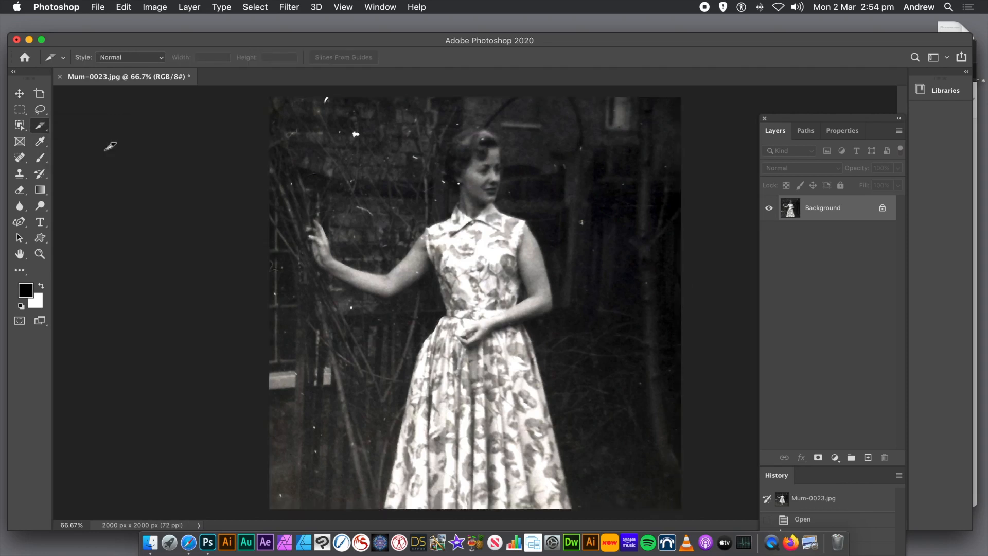
mouse_move(312, 84)
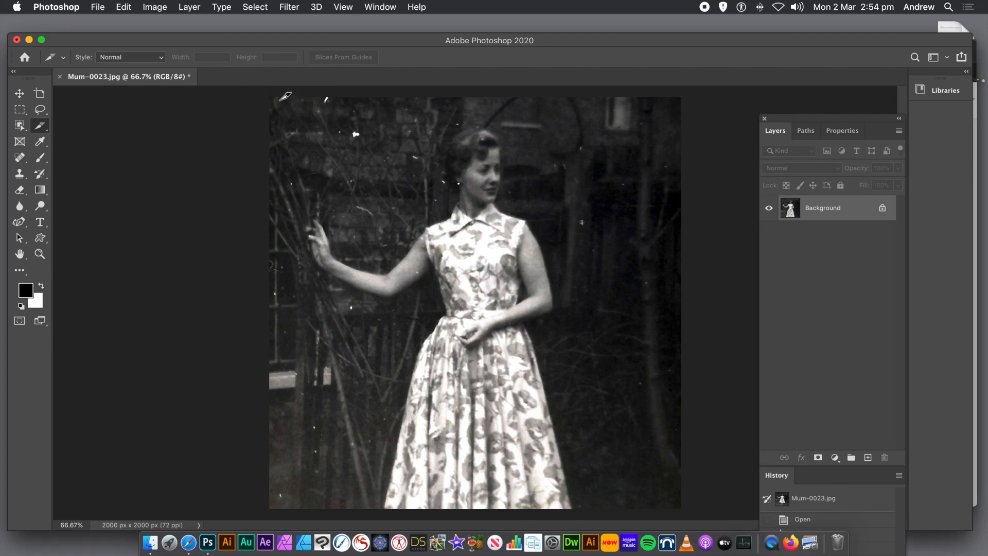
mouse_move(273, 90)
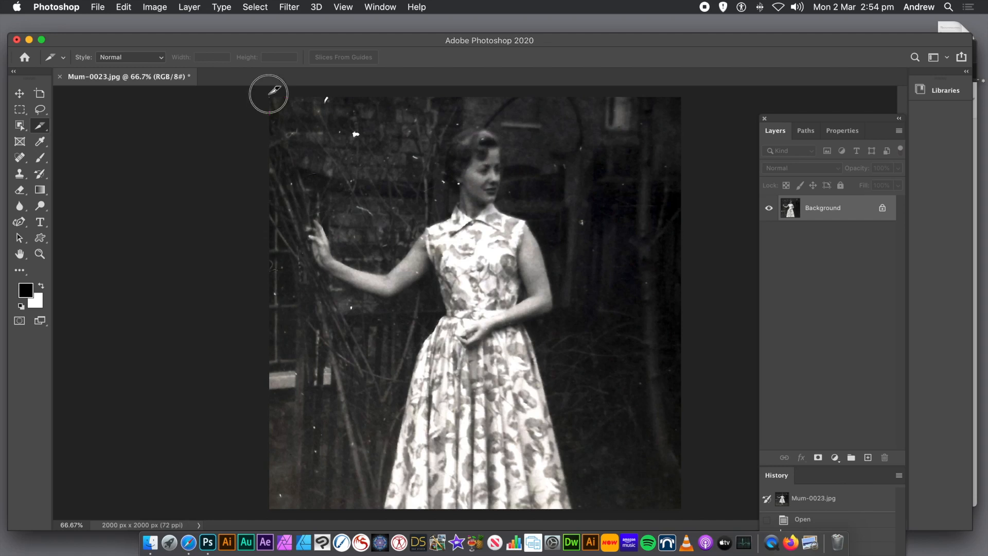
Draw the first slice over the top-left corner and check the View snapping options.
left_click_drag(269, 98, 366, 179)
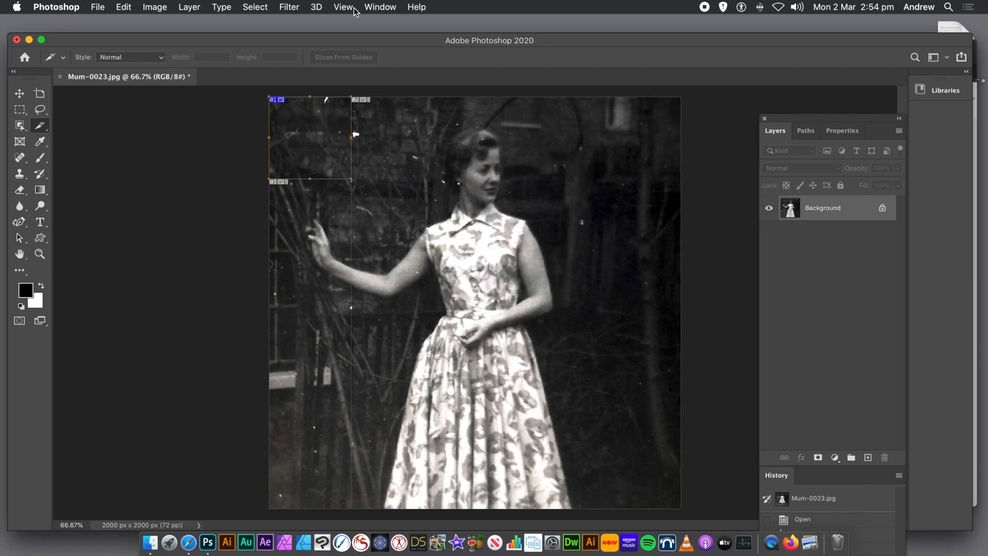
left_click(343, 7)
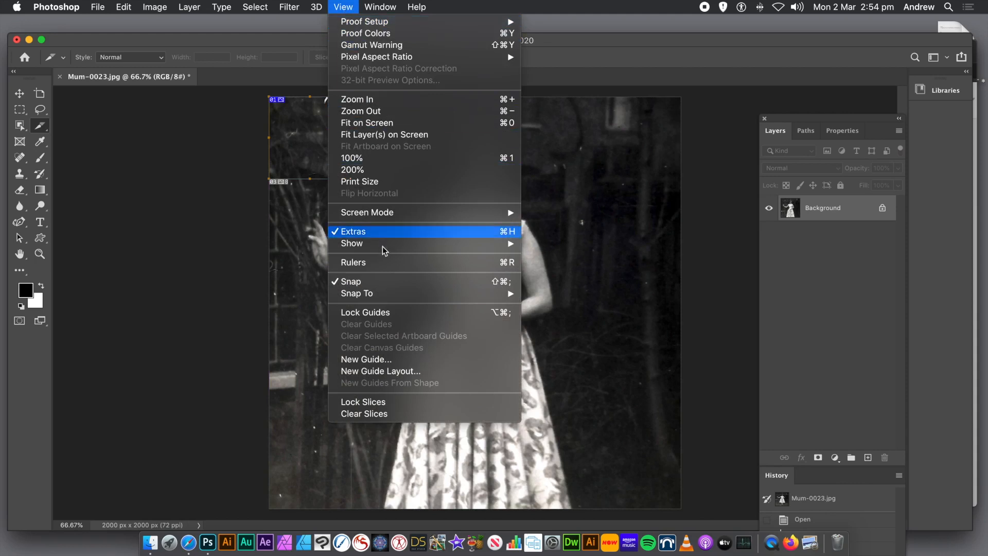
mouse_move(356, 293)
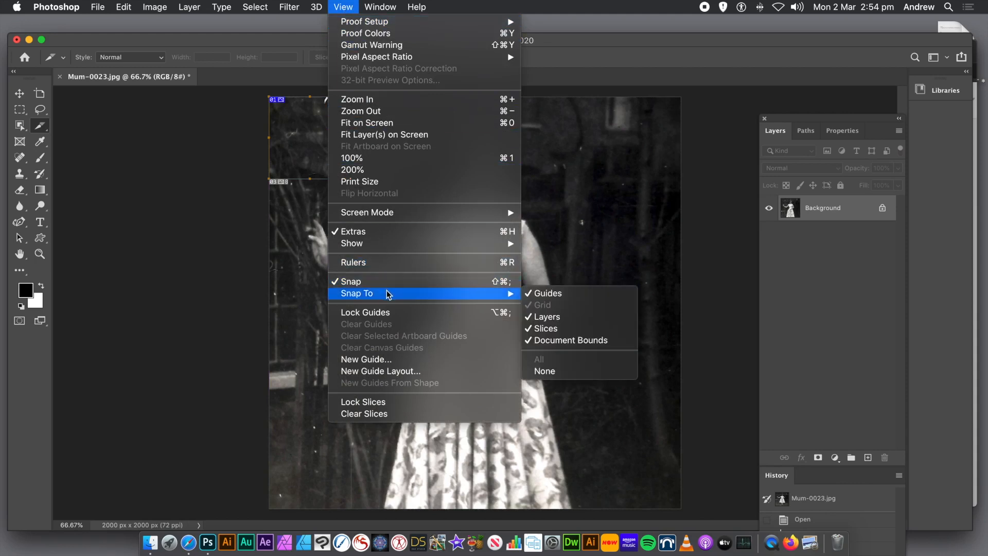
mouse_move(547, 293)
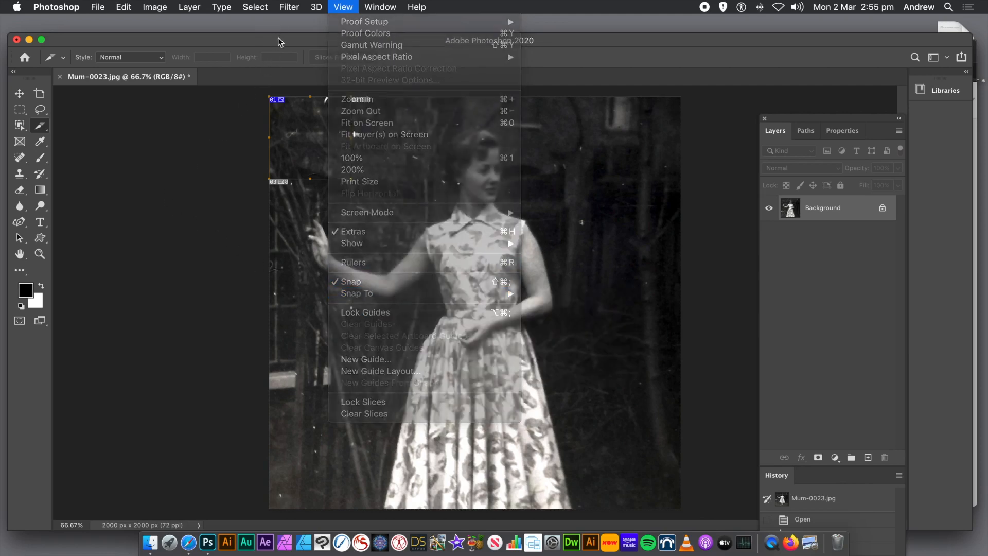
Alt-drag copies of the corner slice across the photo to fill the 5×5 grid.
left_click(343, 7)
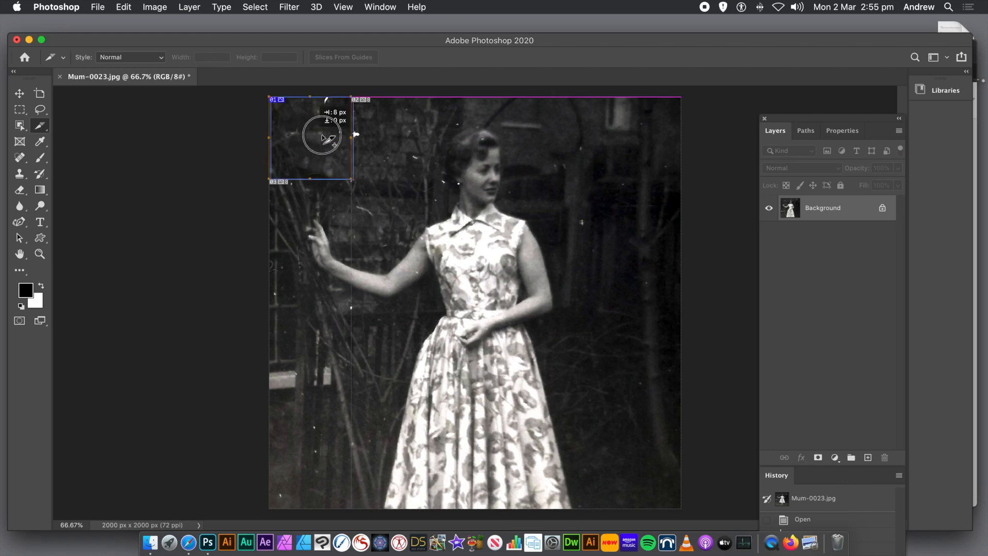
left_click_drag(322, 137, 382, 142)
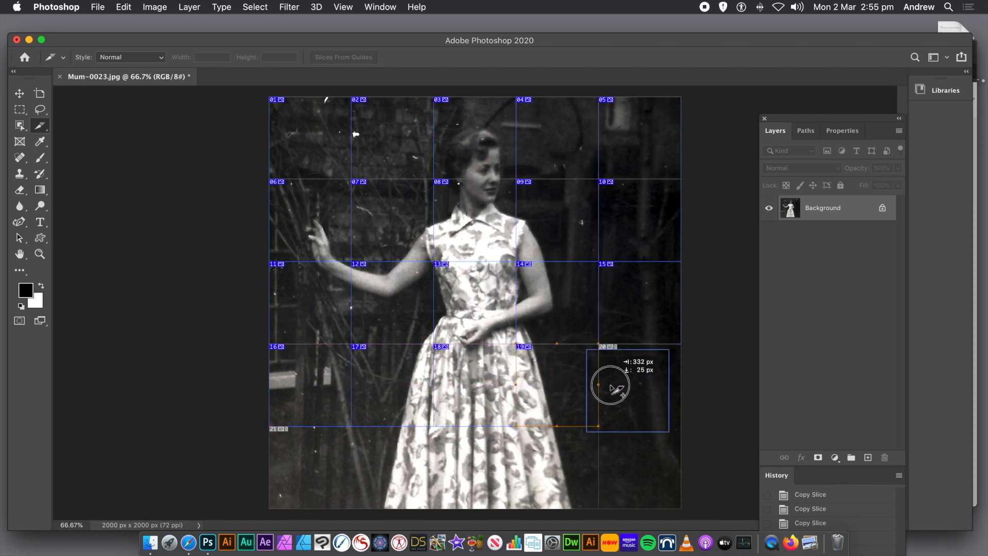
left_click_drag(610, 388, 540, 451)
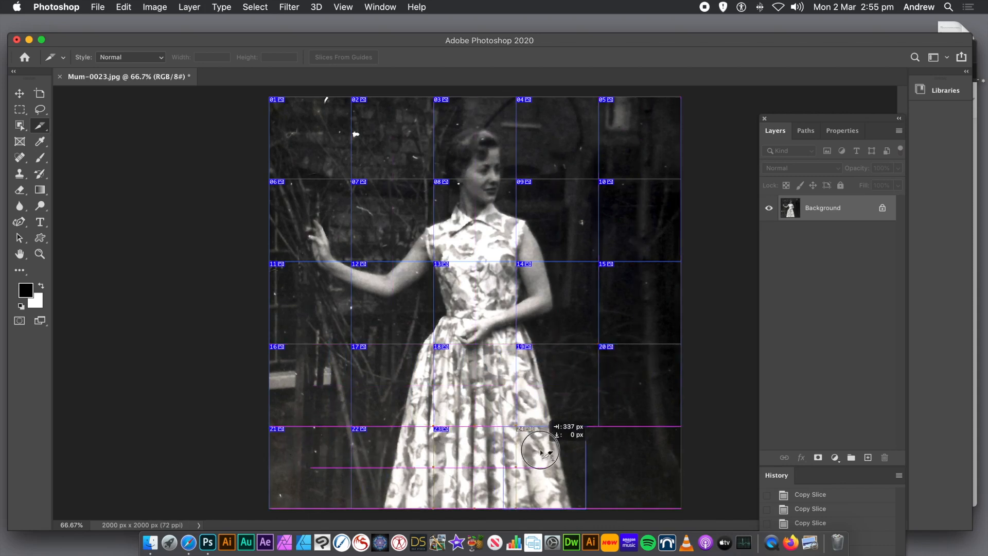
left_click(97, 7)
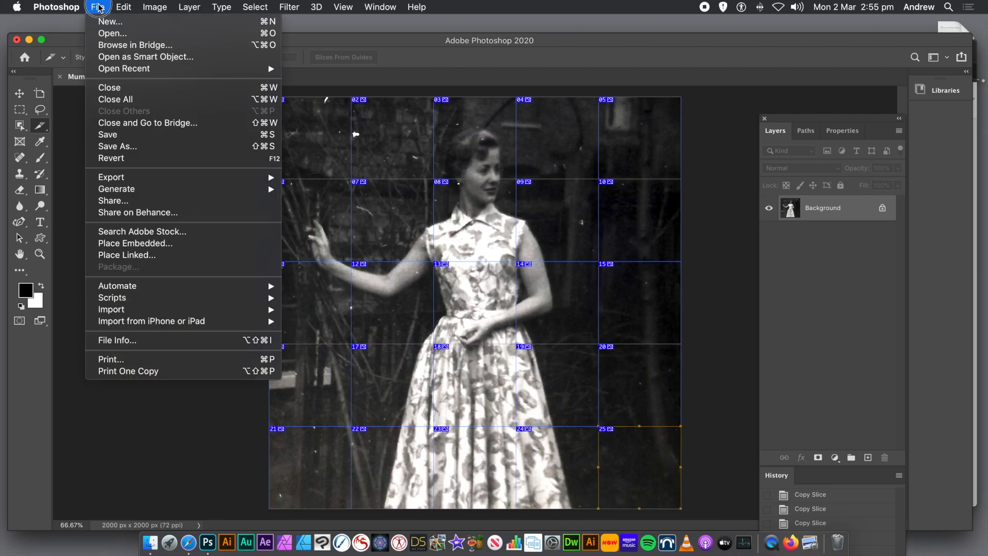
mouse_move(116, 189)
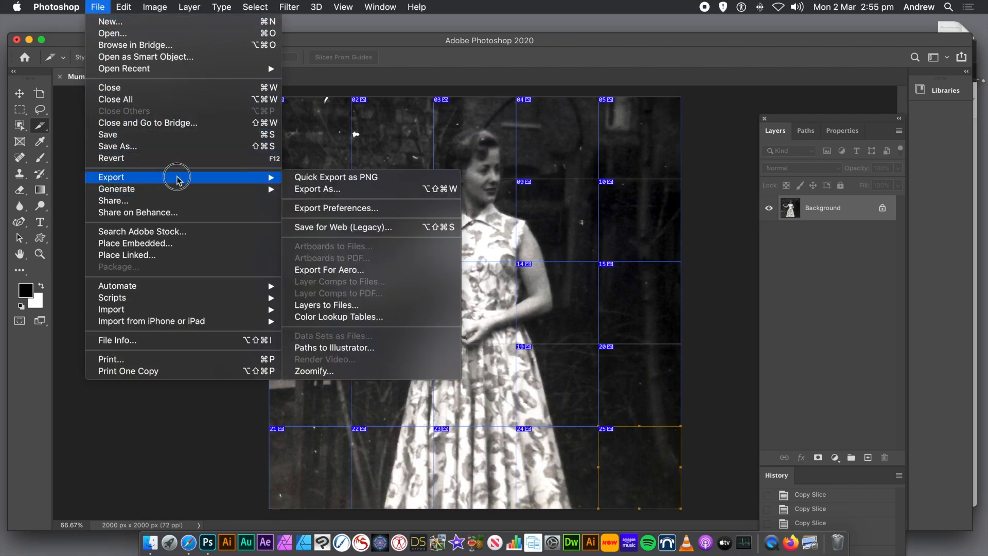
mouse_move(335, 227)
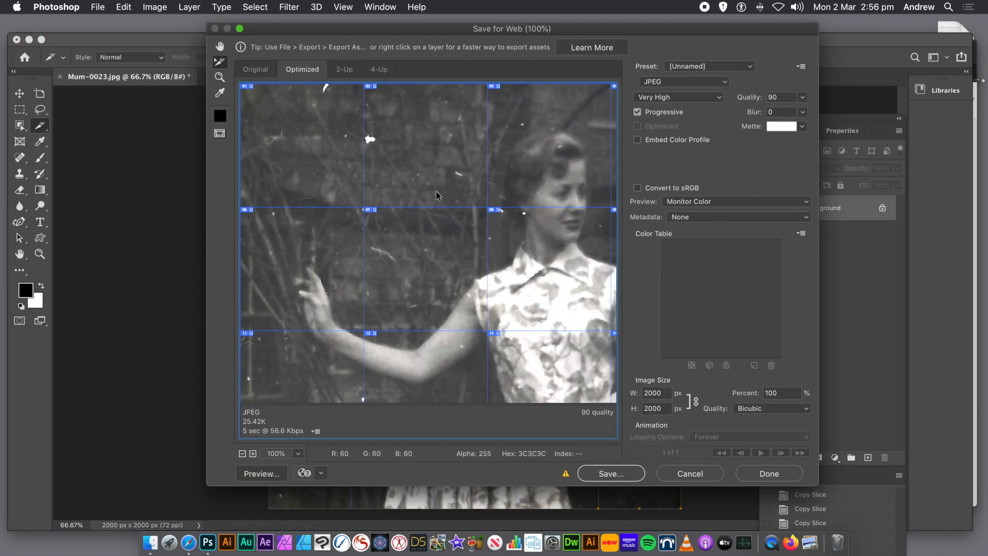
mouse_move(690, 367)
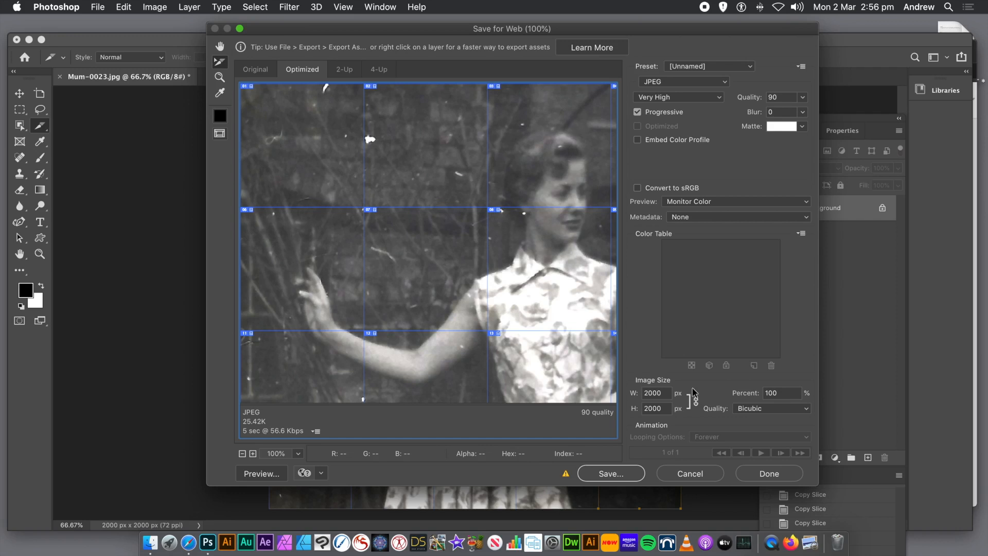
mouse_move(632, 440)
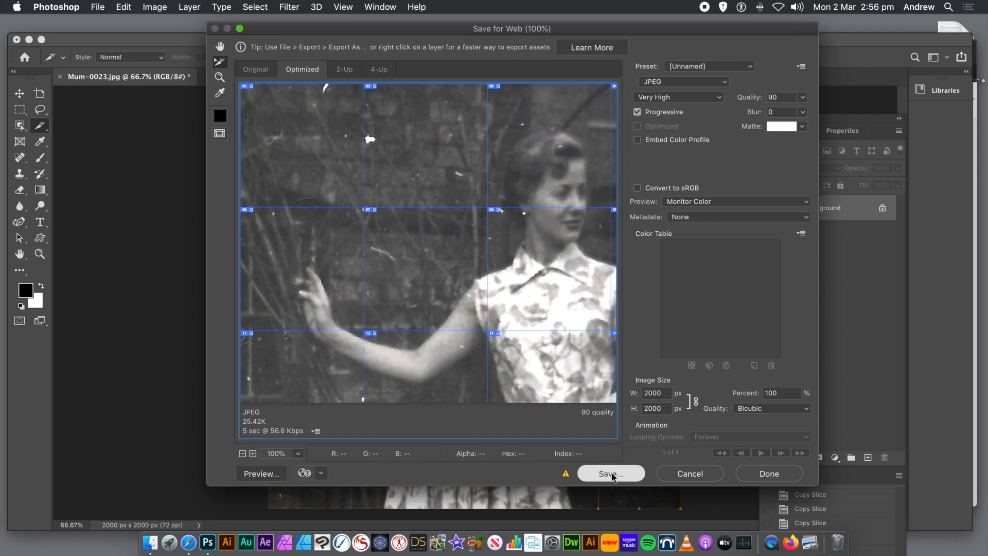
mouse_move(500, 174)
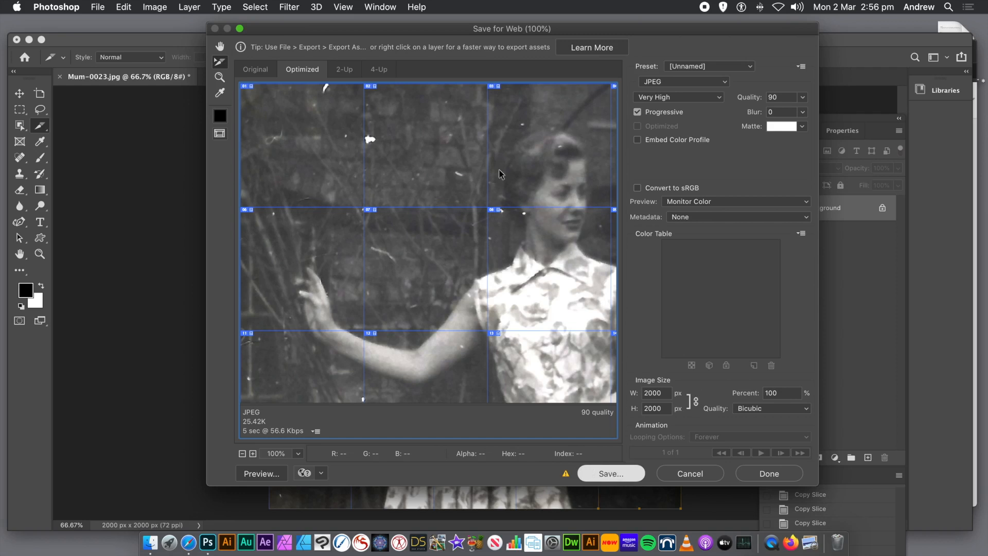
Save the slices as Images Only, All Slices, into the test folder.
left_click(609, 474)
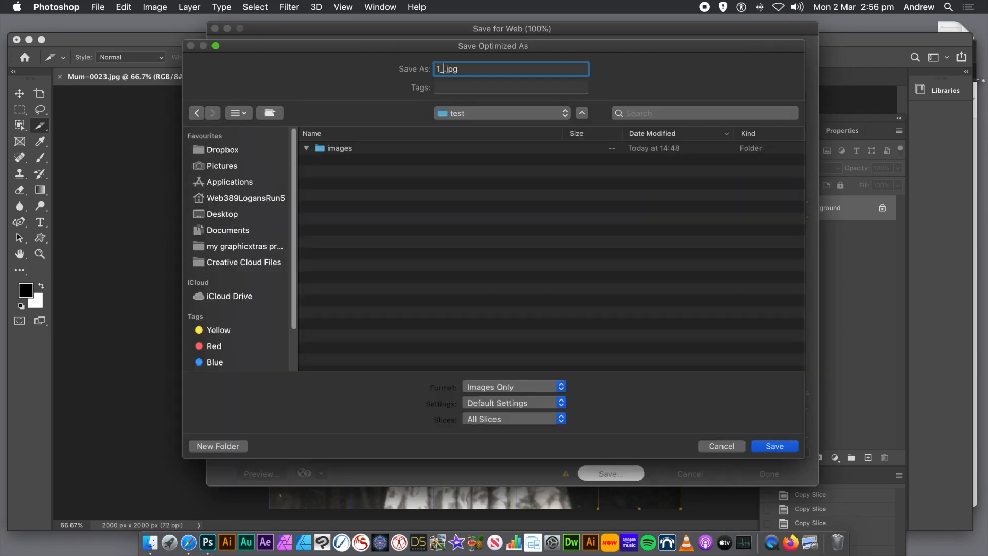
mouse_move(731, 396)
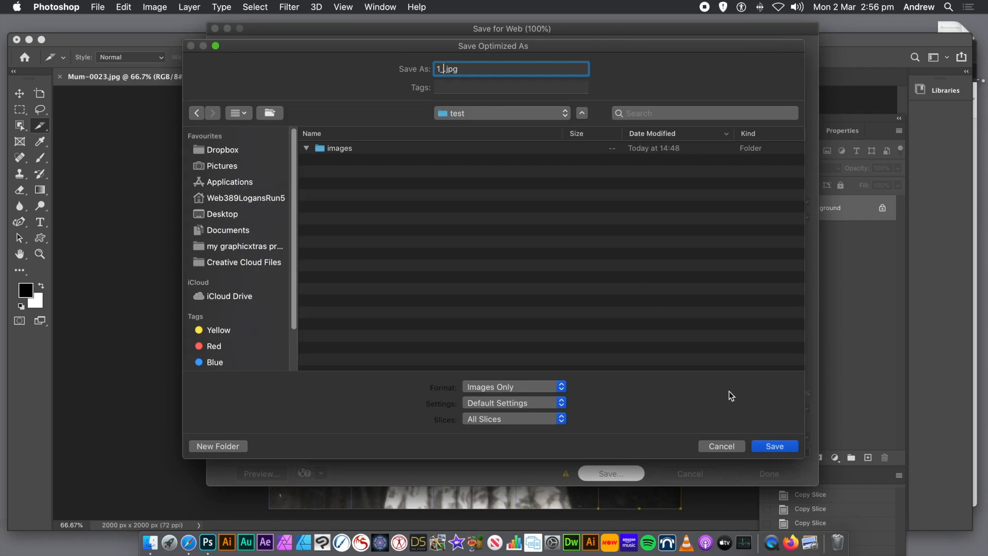
left_click(774, 446)
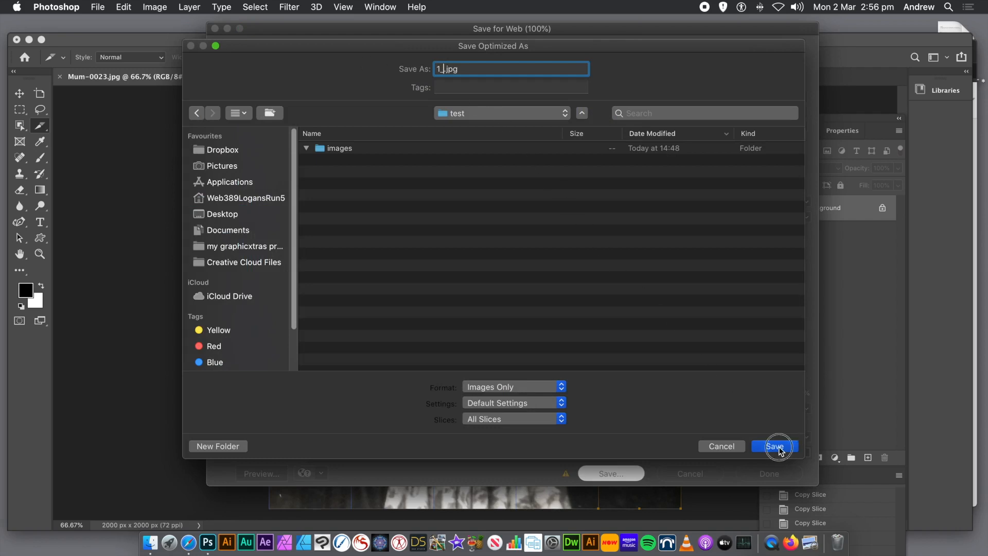
left_click(774, 447)
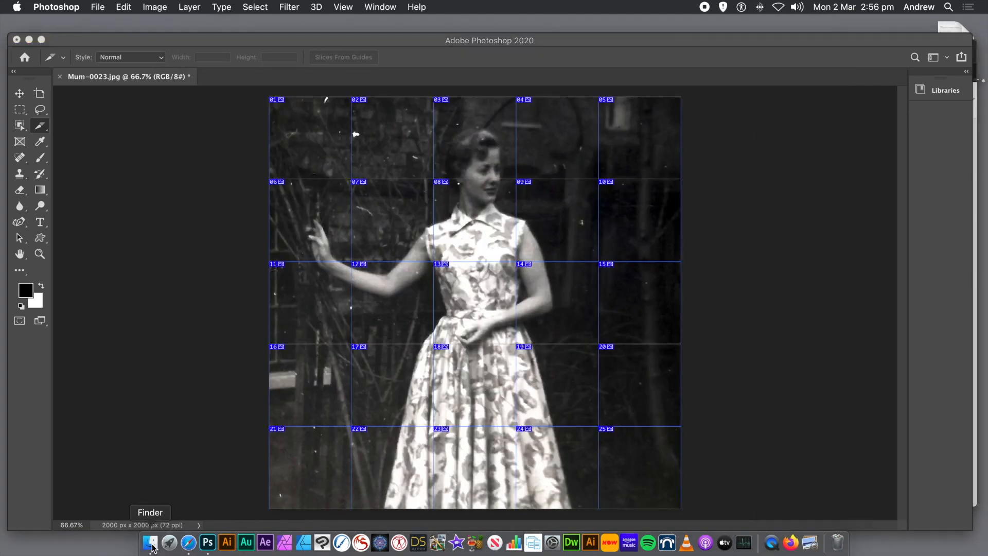
Preview tiles 1__13, 1__23, 1__16, 1__02, 1__17 and 1__03 in Finder, then close it.
left_click(150, 542)
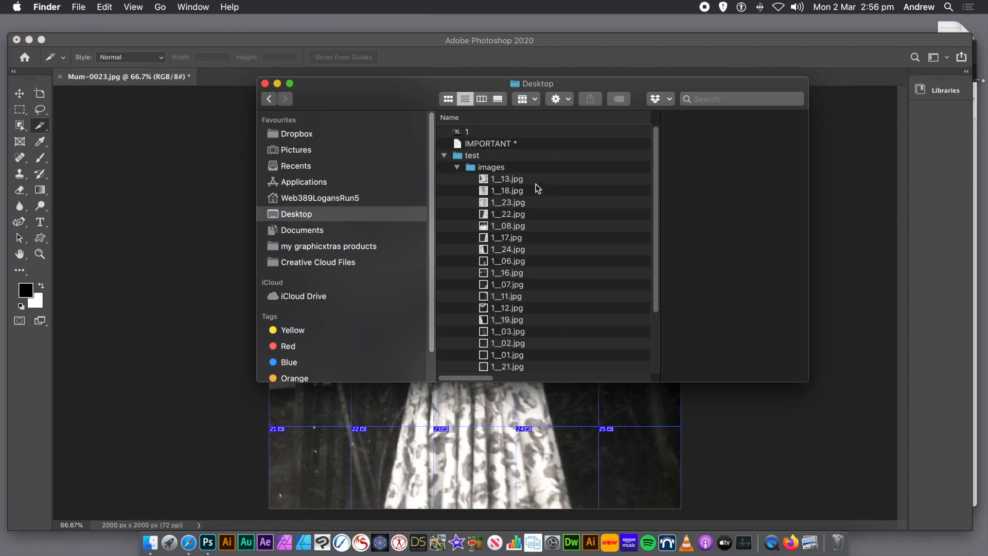
left_click(506, 180)
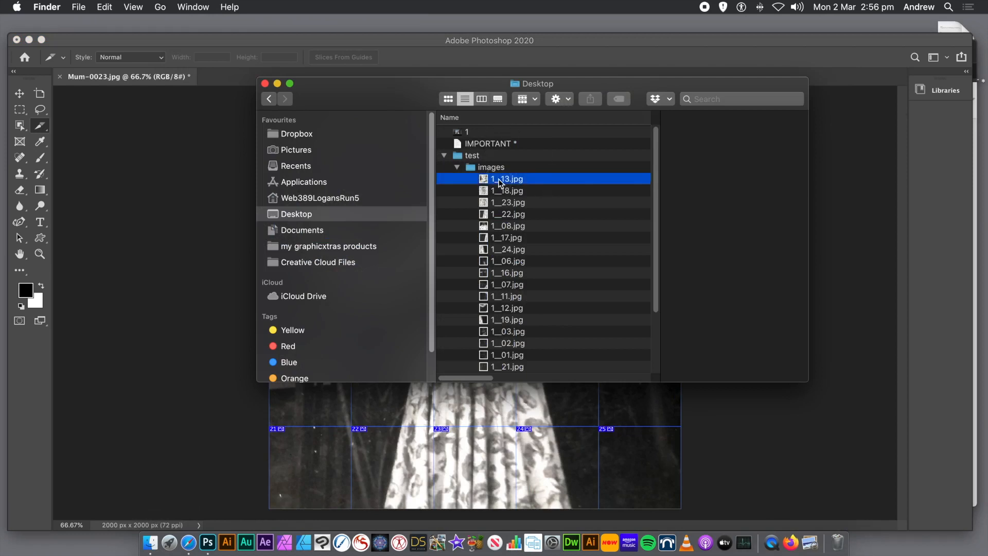
left_click(508, 202)
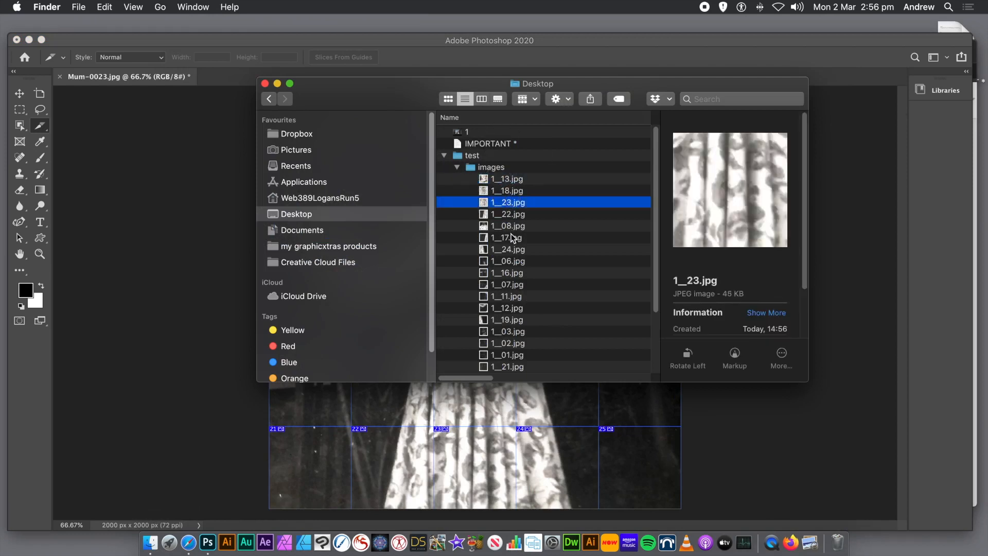
left_click(506, 272)
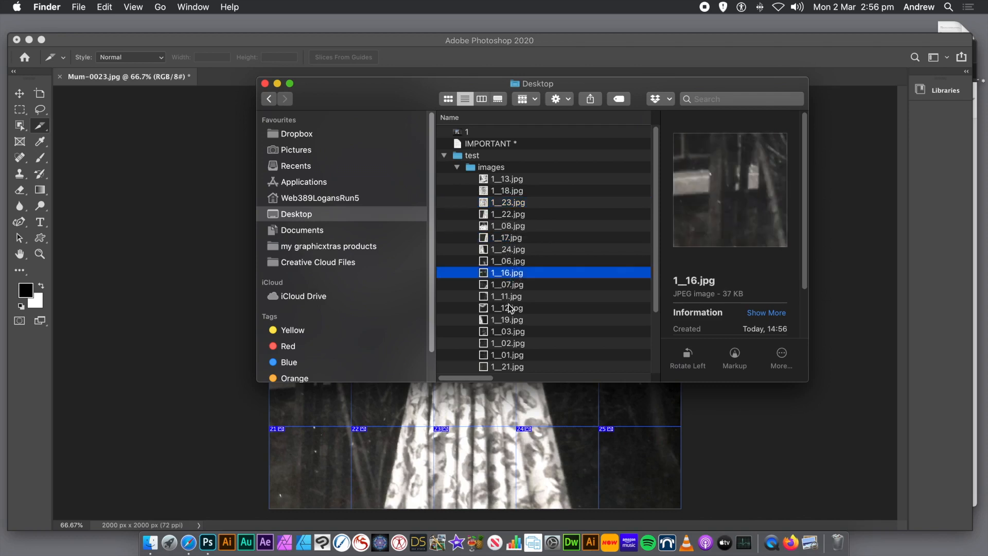
left_click(507, 343)
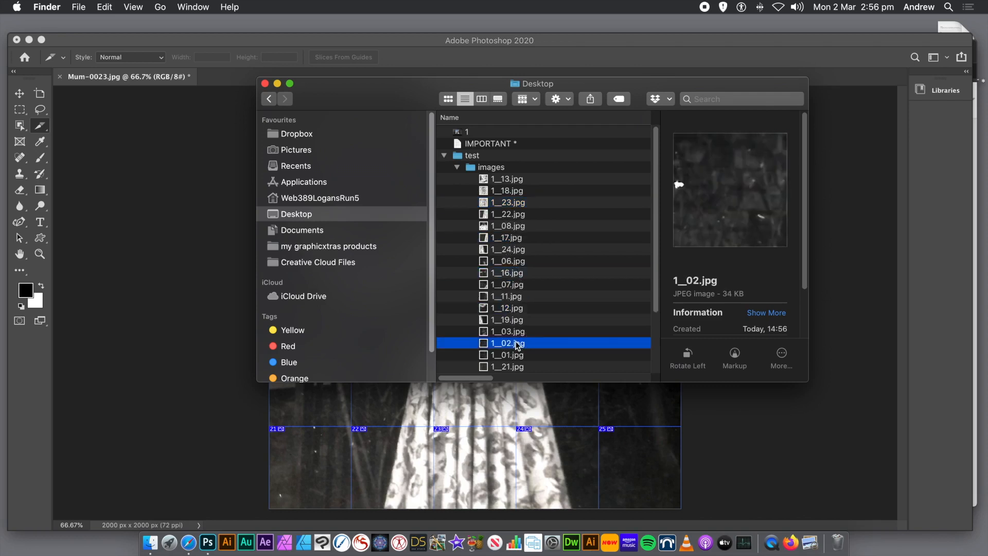
left_click(505, 237)
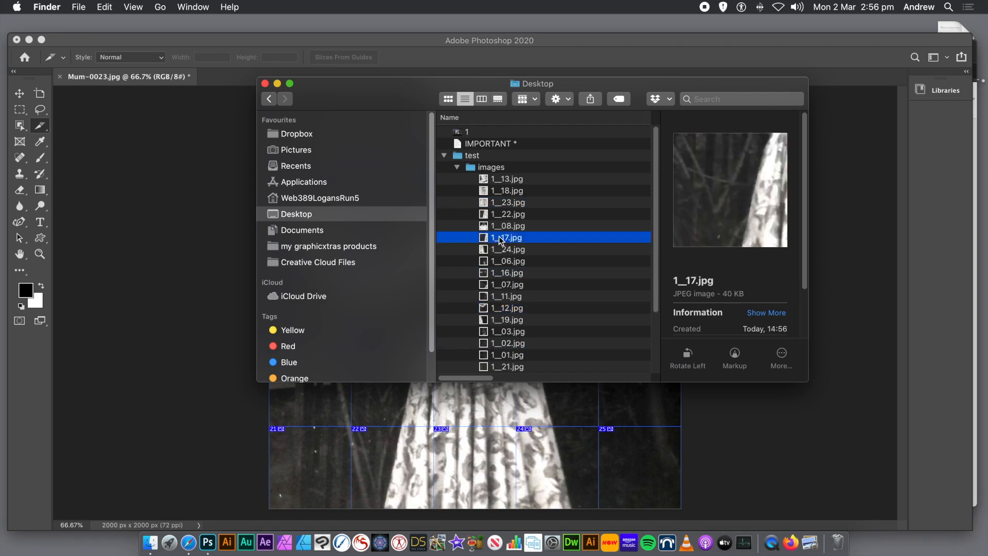
mouse_move(658, 213)
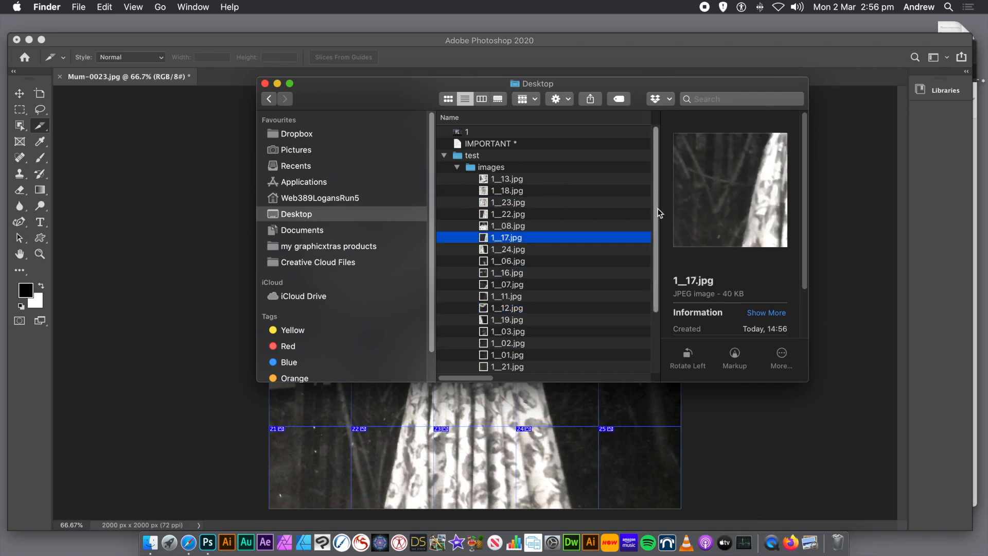
scroll("down", 3)
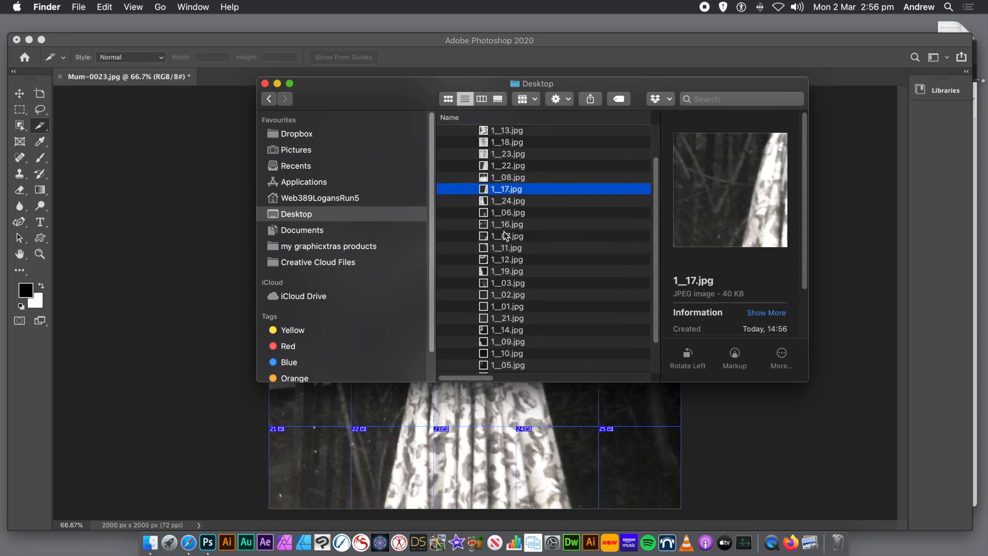
left_click(507, 283)
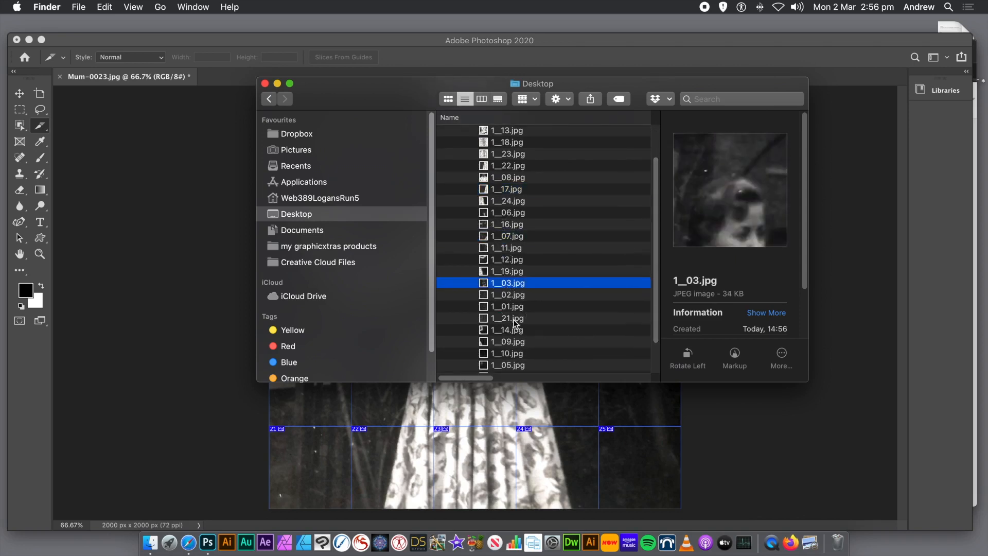
left_click(506, 318)
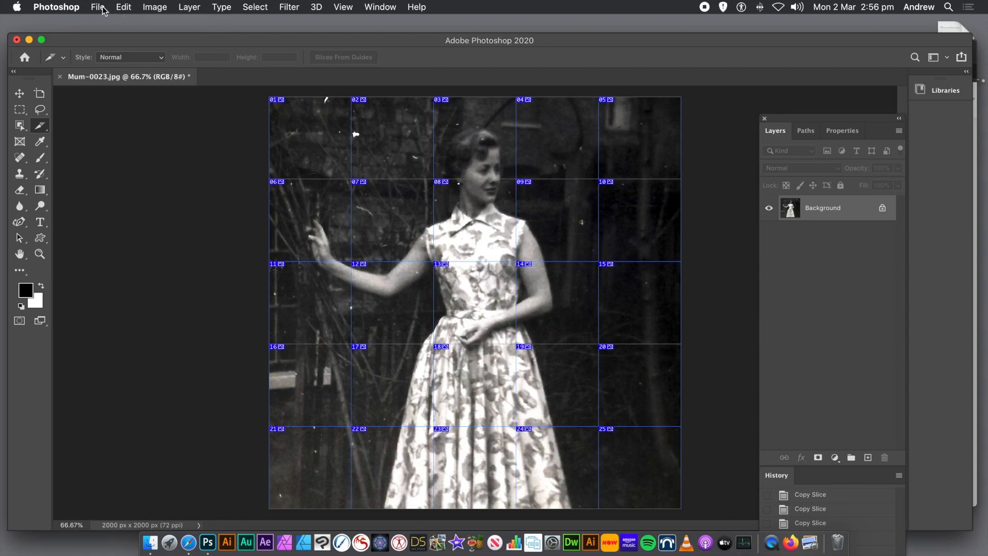
Create a new document from the Custom preset sized 1000 × 1000 pixels.
left_click(98, 7)
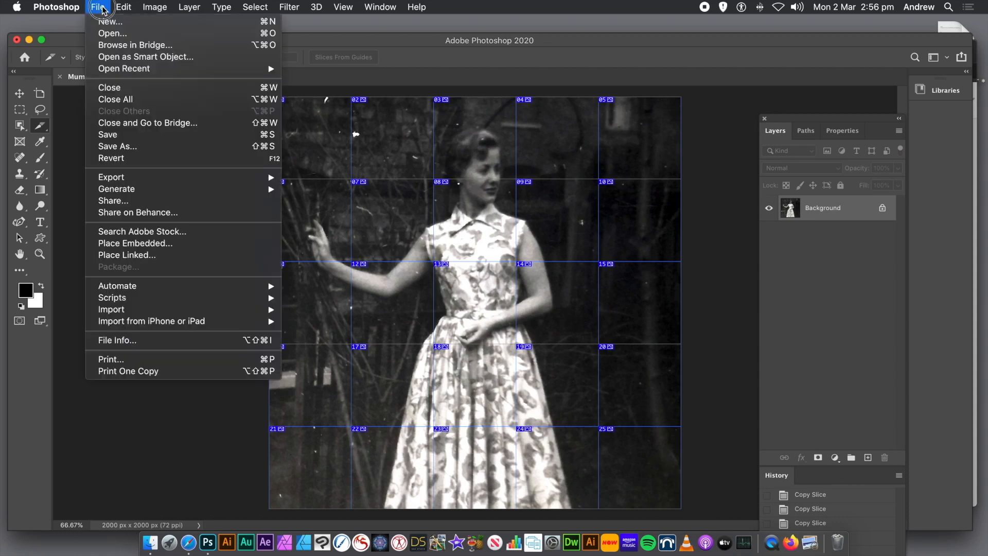
mouse_move(109, 20)
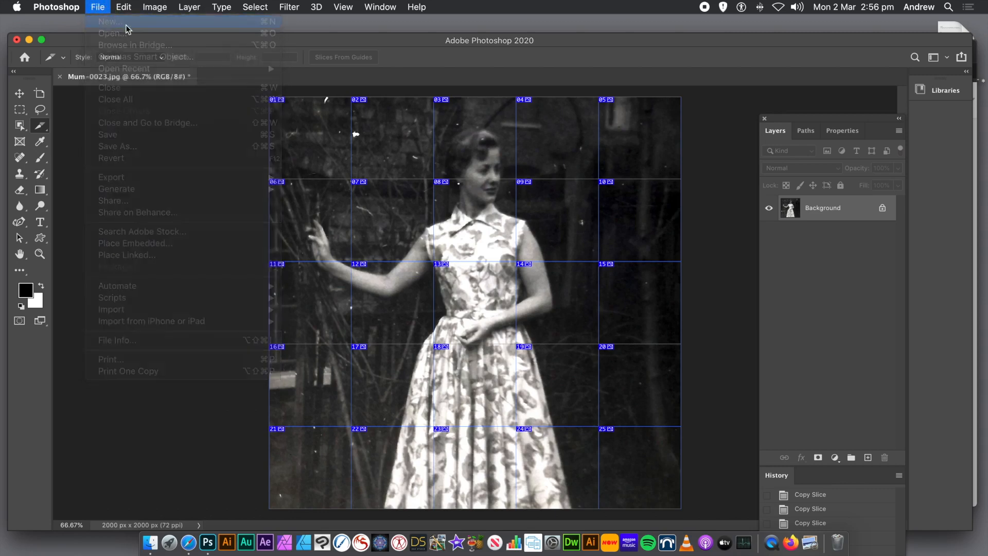
left_click(109, 21)
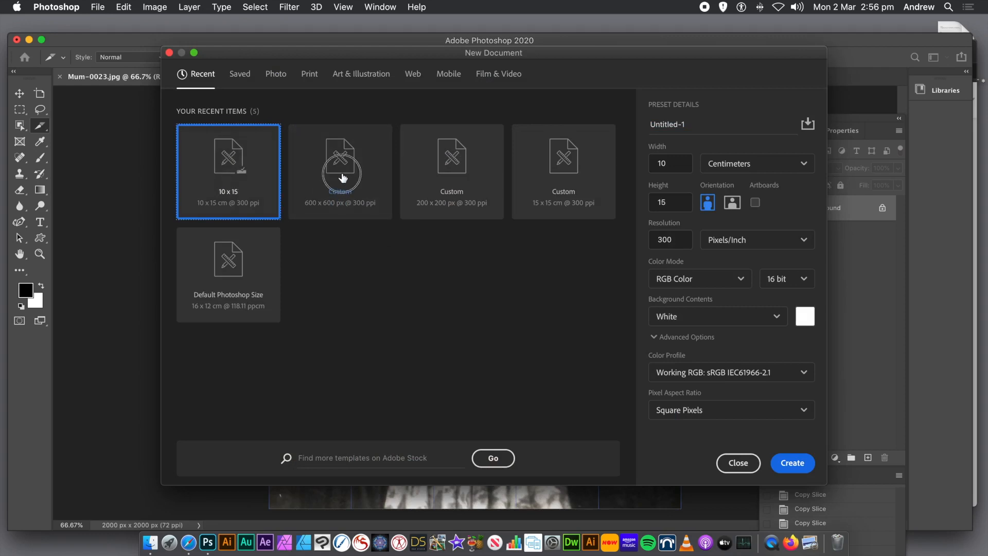
left_click(340, 172)
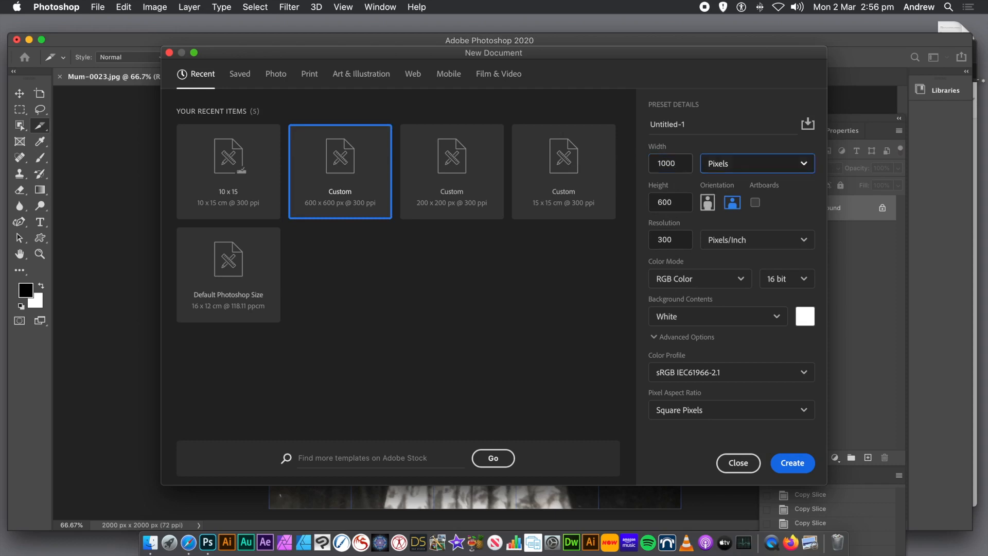
left_click(669, 202)
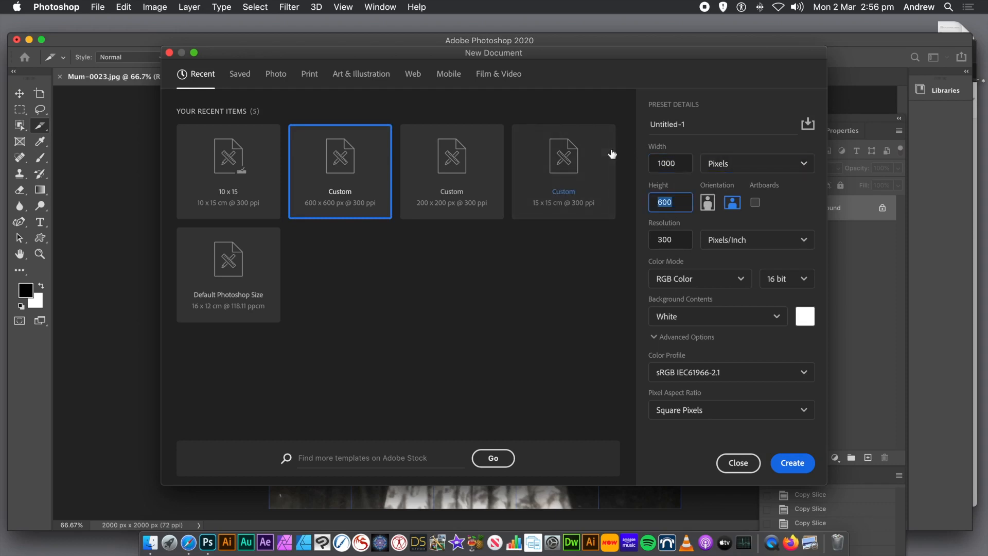
type("1000")
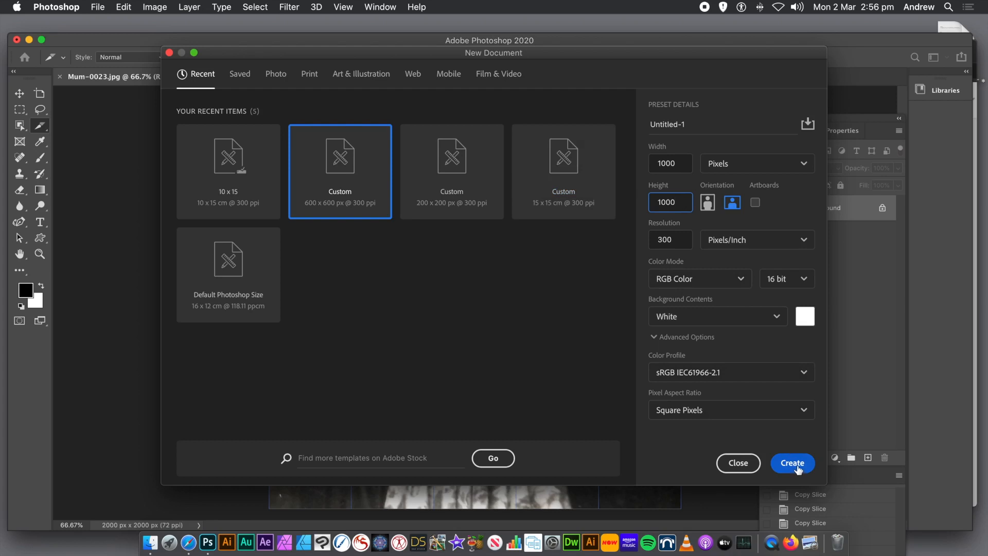
left_click(791, 462)
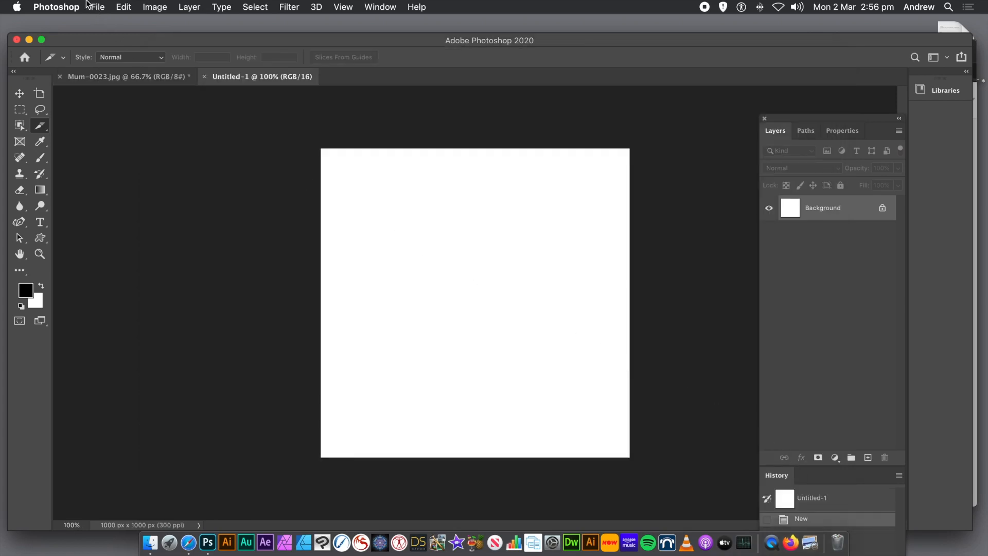
Place Embedded tile 1__01.jpg with Image Sequence ticked into the new canvas.
left_click(97, 7)
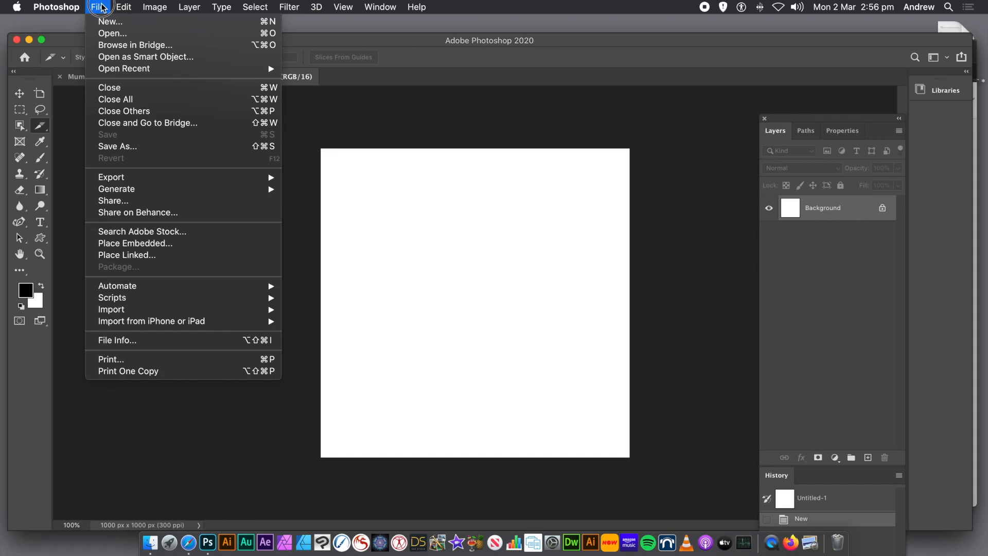
mouse_move(135, 243)
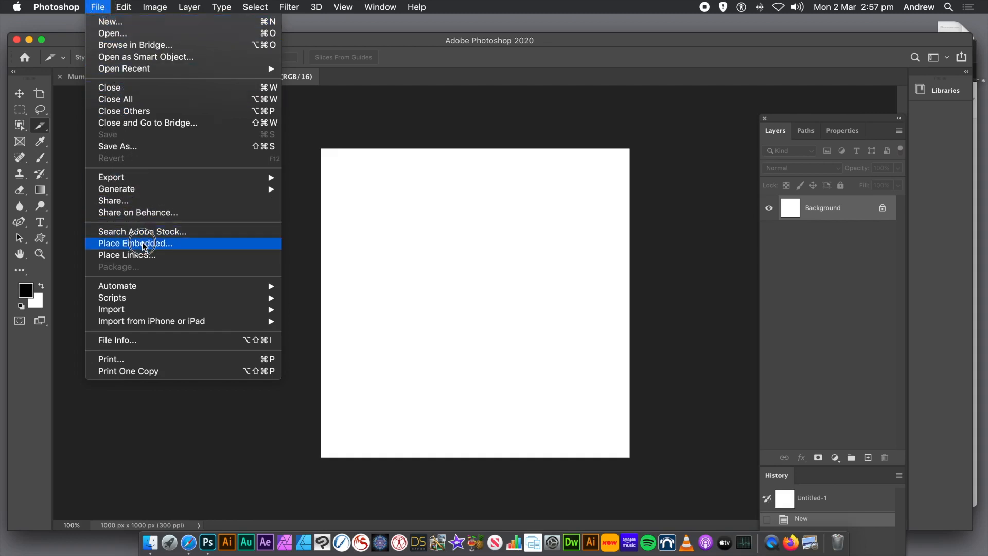
mouse_move(179, 246)
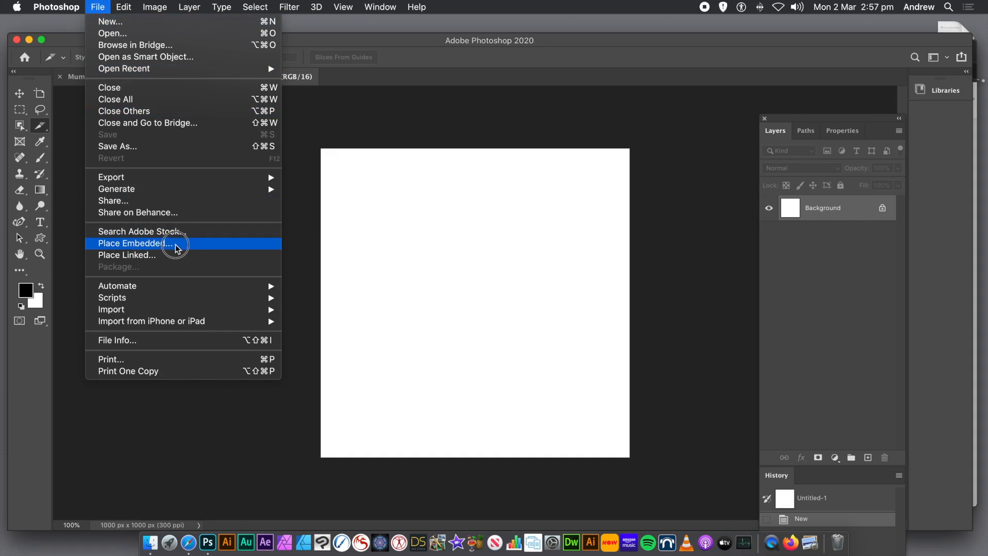
left_click(134, 242)
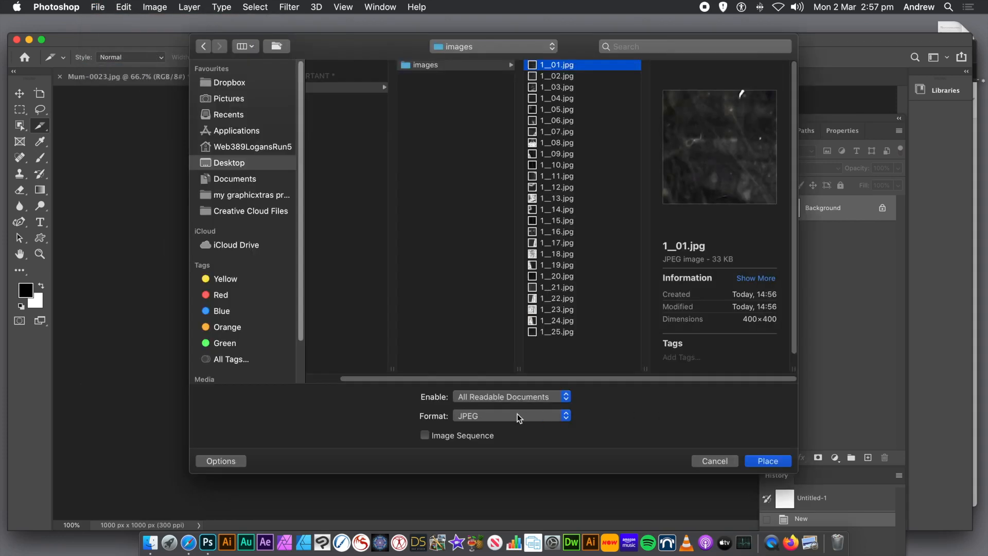
mouse_move(426, 441)
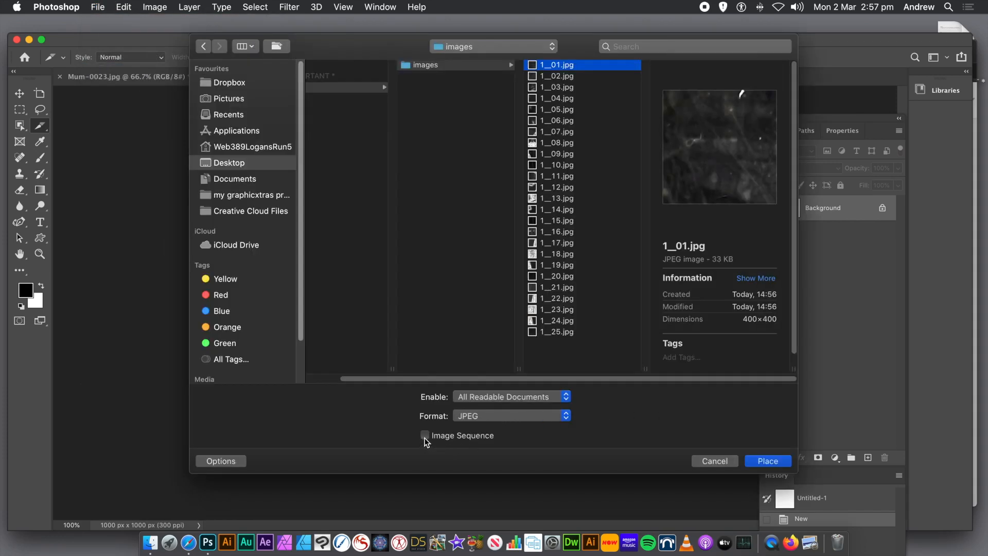
mouse_move(425, 435)
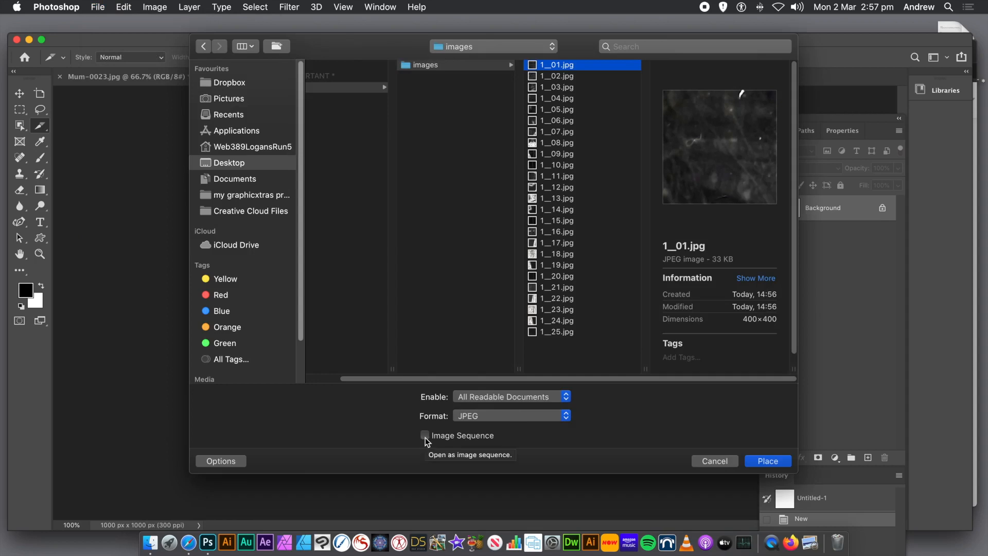
left_click(424, 435)
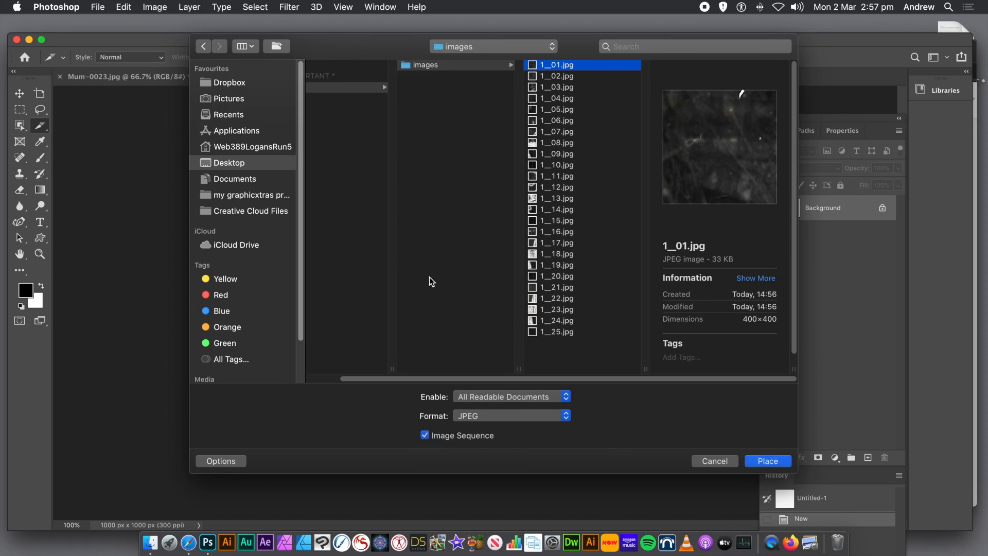
left_click(768, 461)
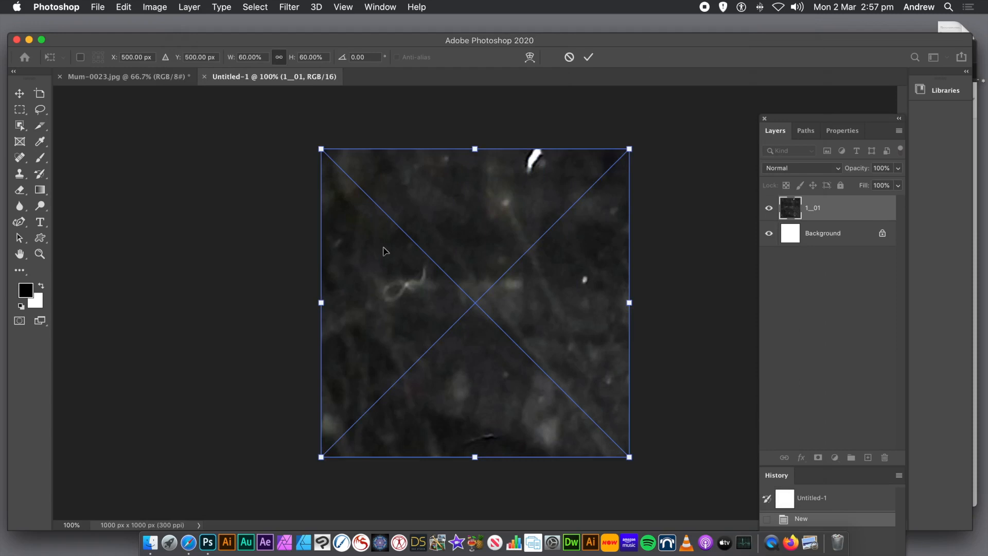
mouse_move(597, 84)
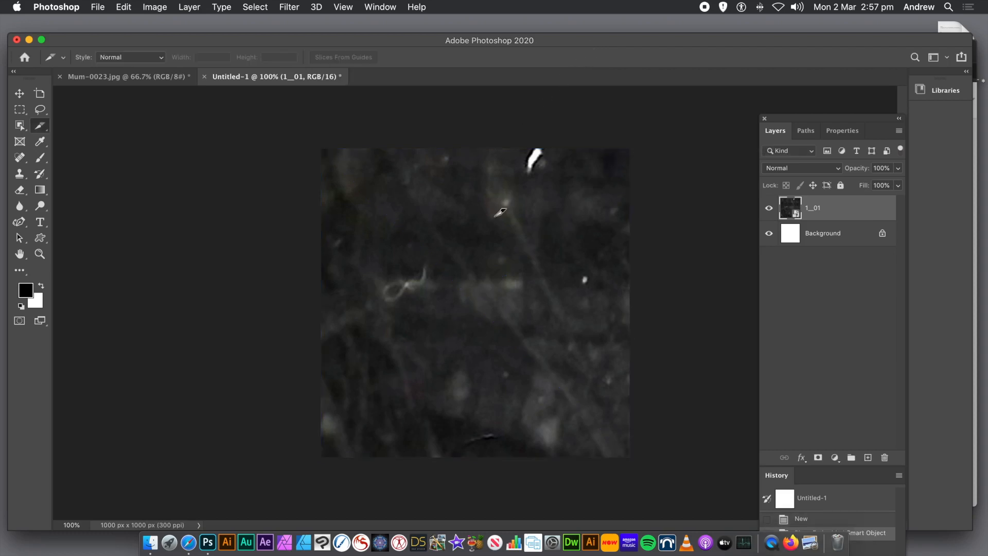
mouse_move(469, 382)
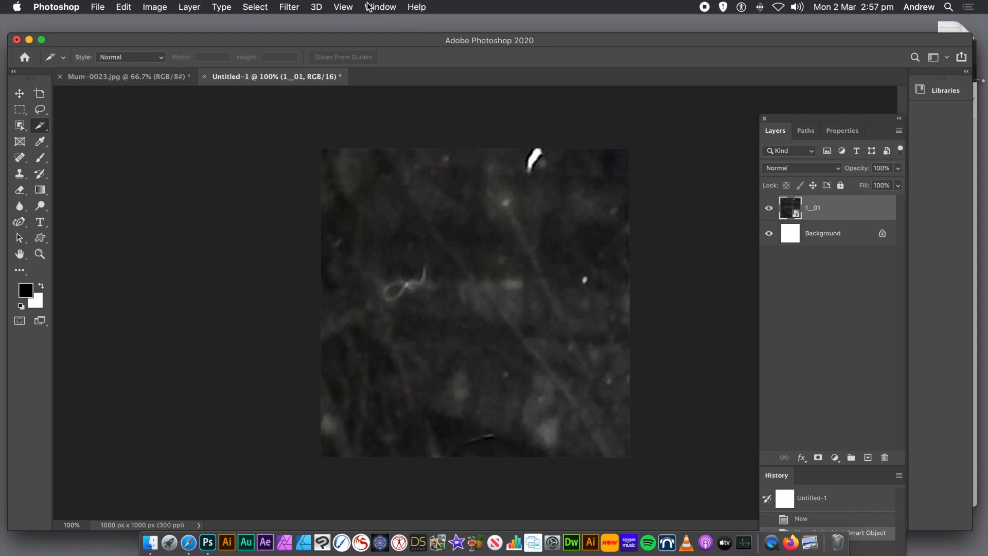
Show the Timeline panel from the Window menu.
left_click(380, 6)
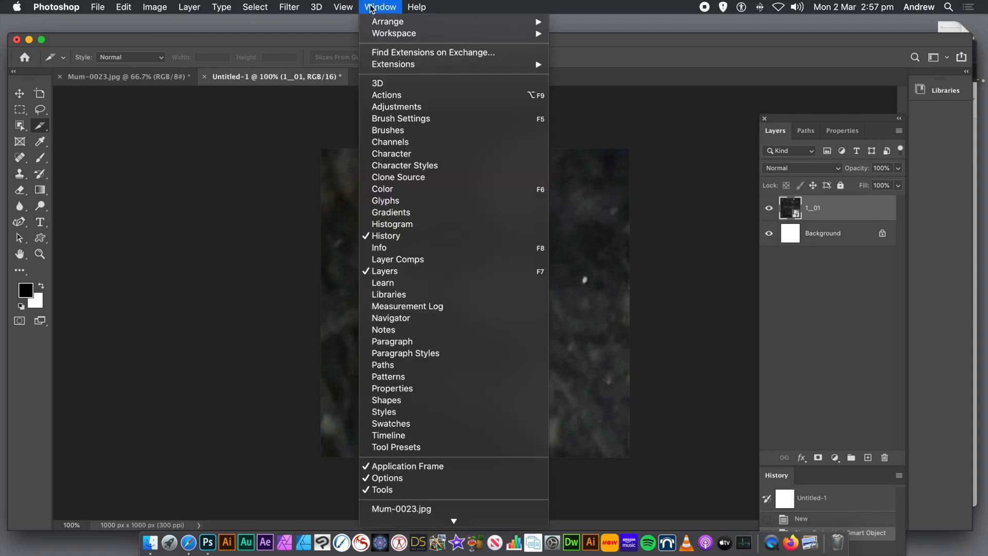
mouse_move(388, 435)
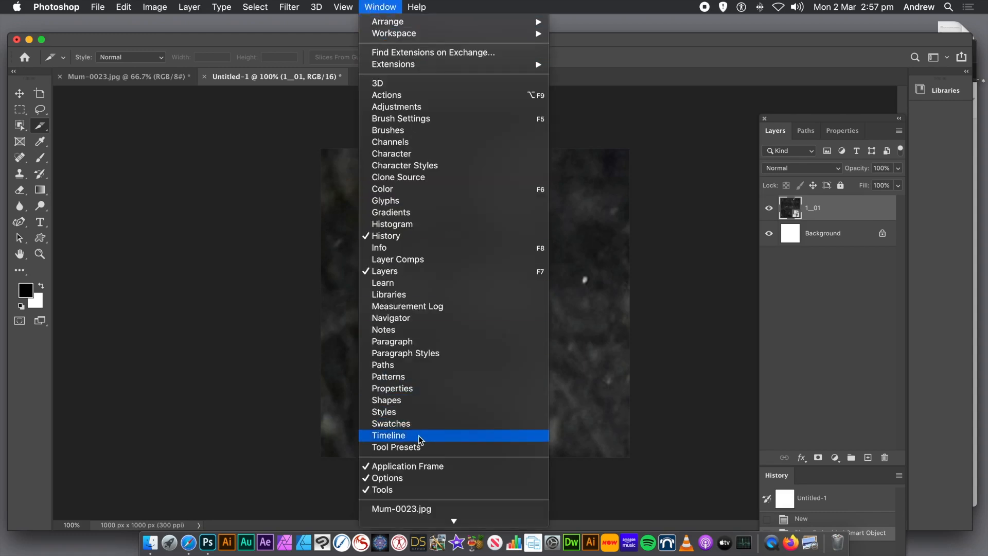
left_click(389, 435)
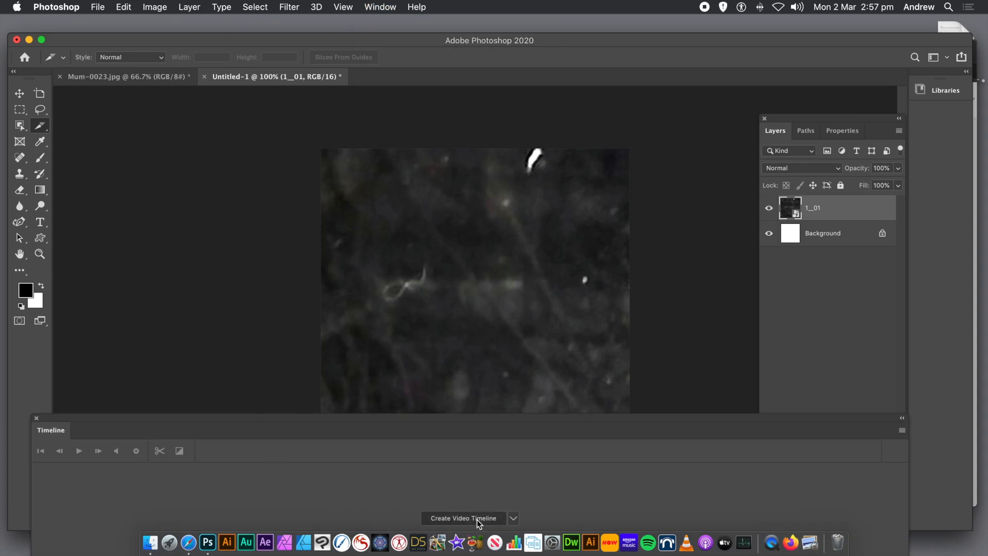
left_click(463, 517)
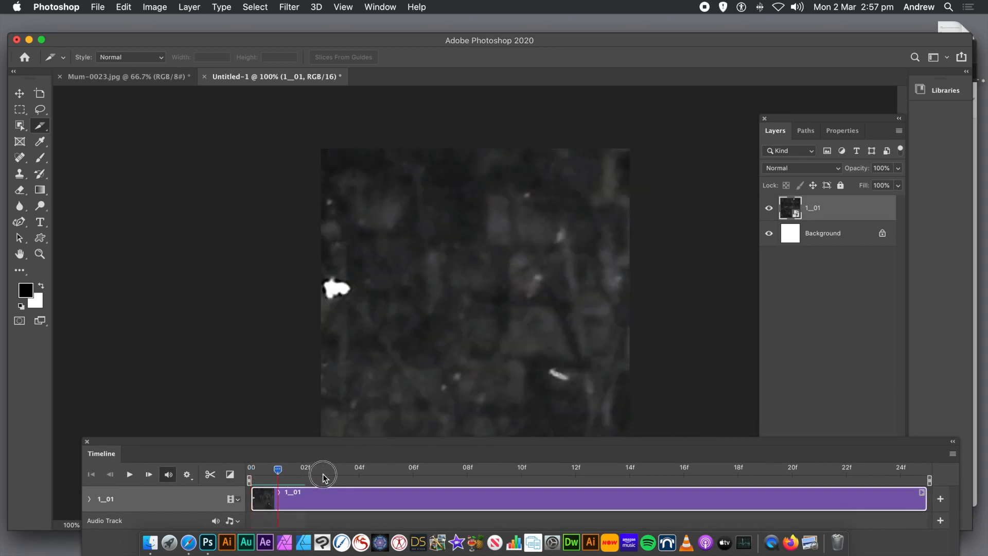
left_click_drag(323, 474, 414, 475)
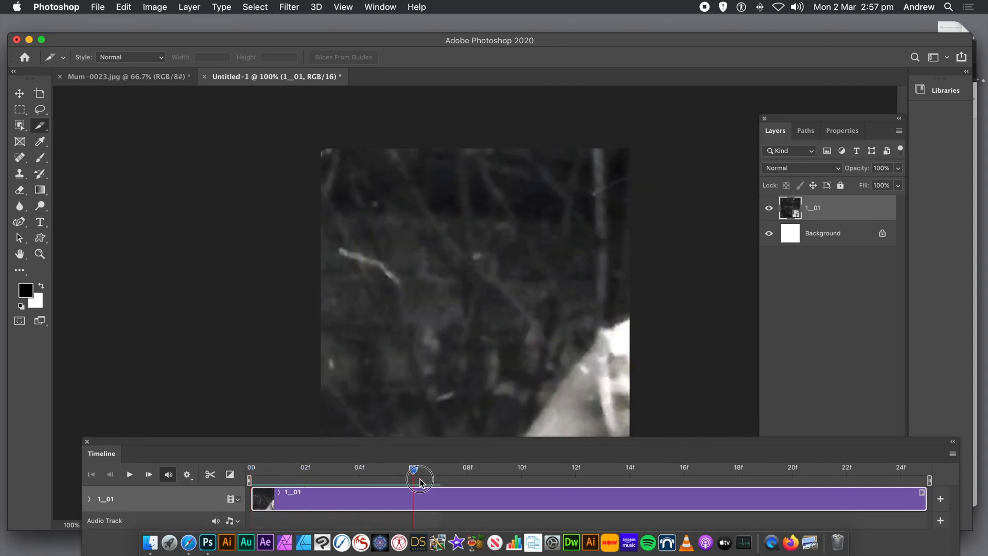
left_click_drag(415, 480, 497, 480)
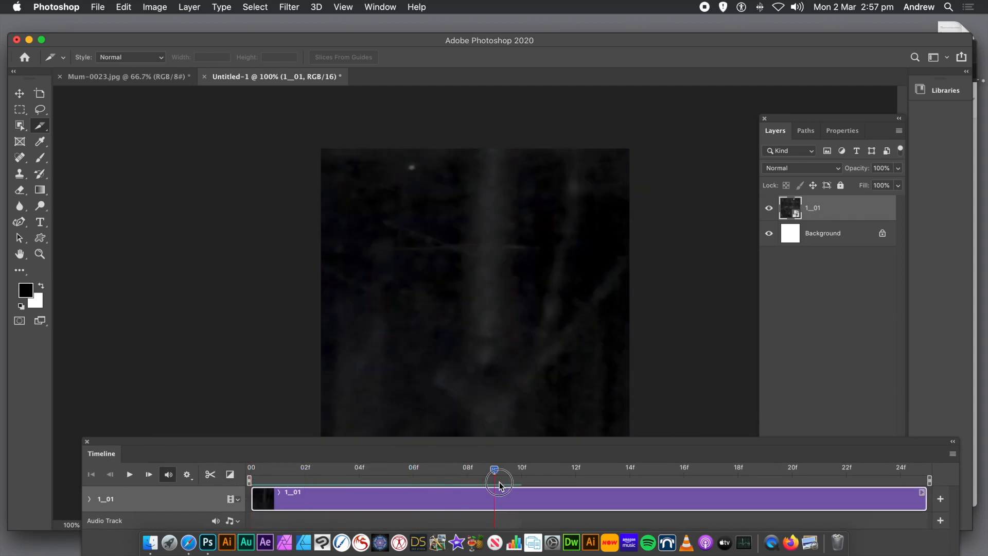
left_click_drag(495, 480, 575, 480)
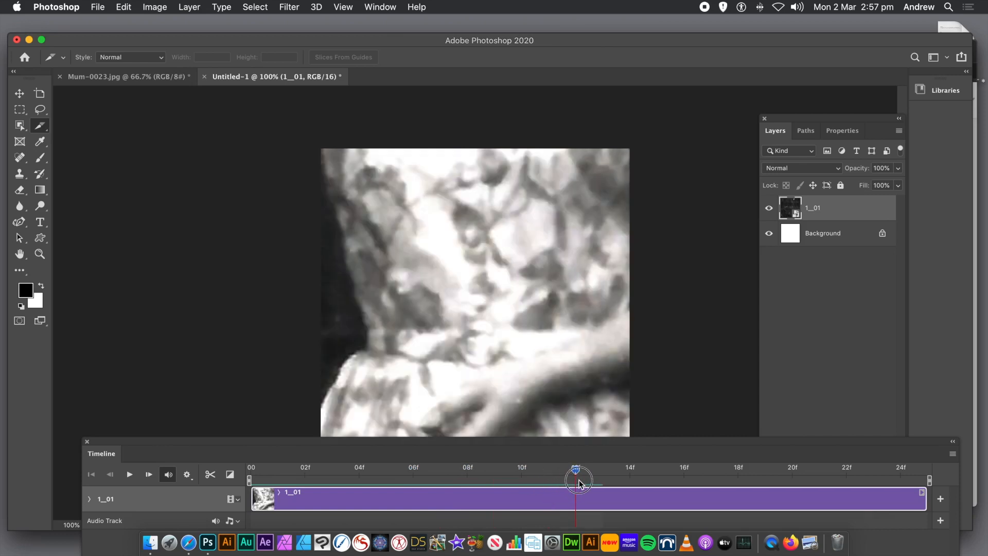
left_click_drag(576, 481, 684, 480)
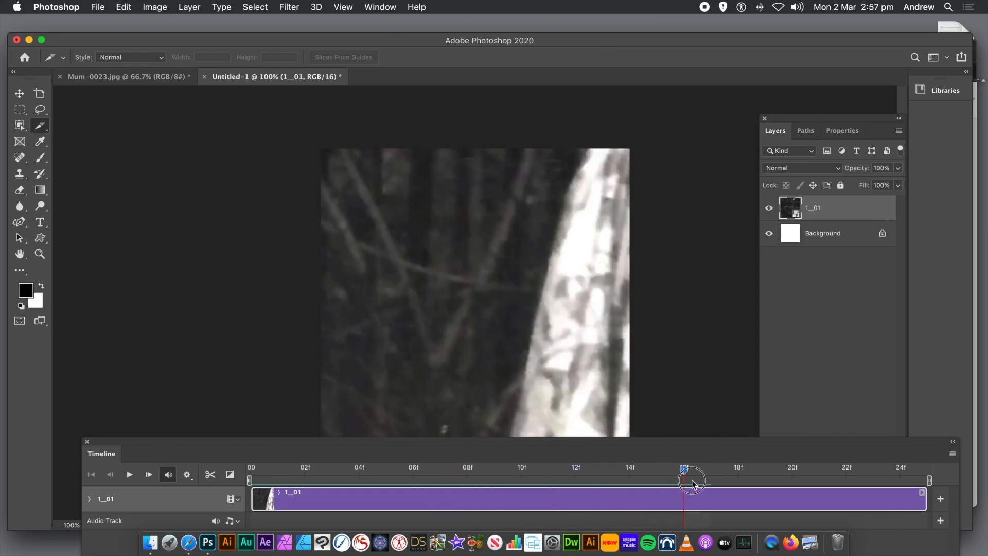
left_click_drag(684, 480, 763, 480)
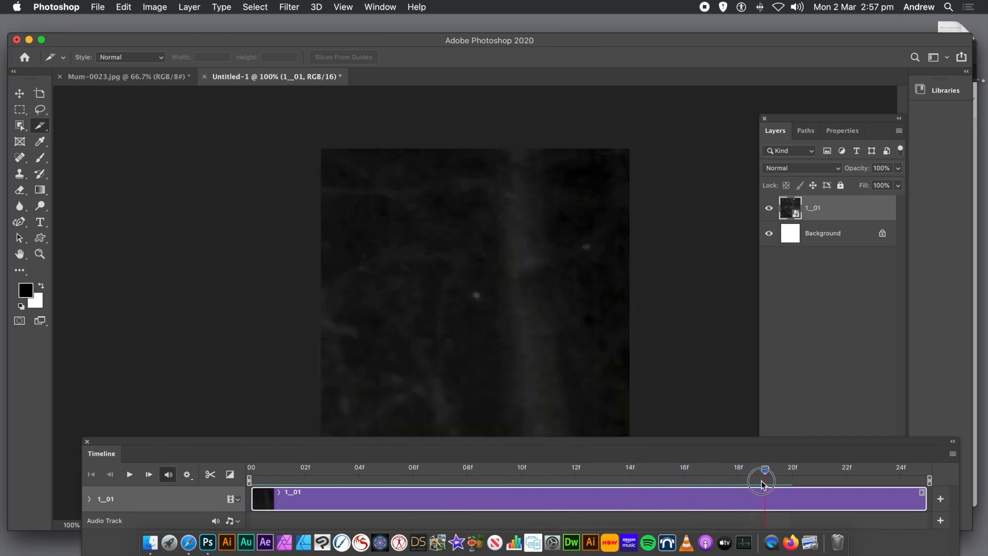
left_click_drag(762, 481, 846, 481)
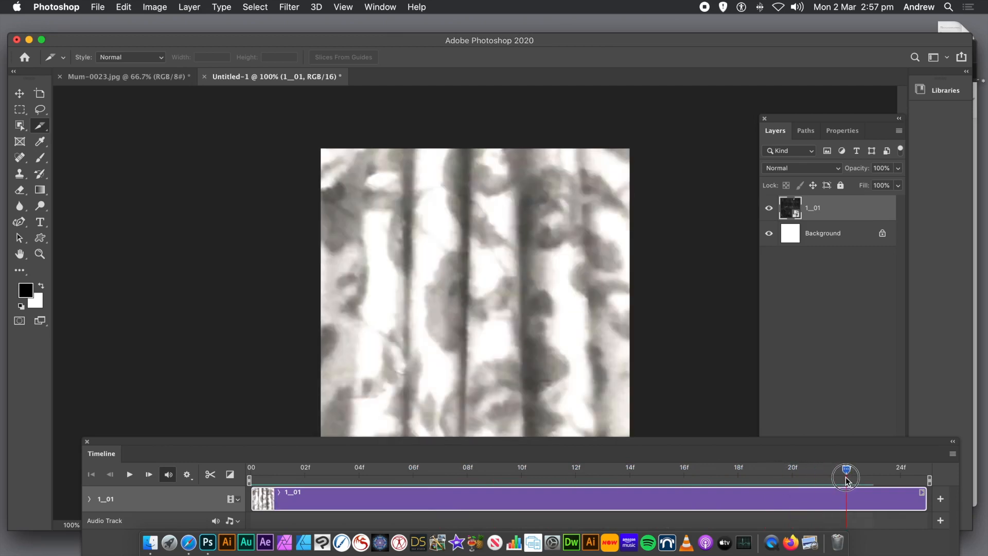
left_click_drag(846, 469, 711, 469)
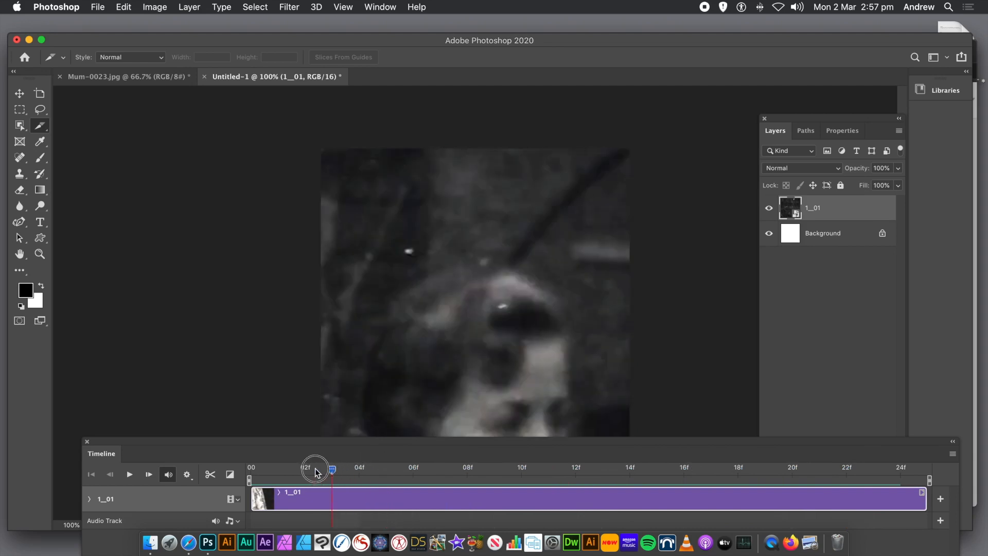
left_click_drag(314, 469, 684, 469)
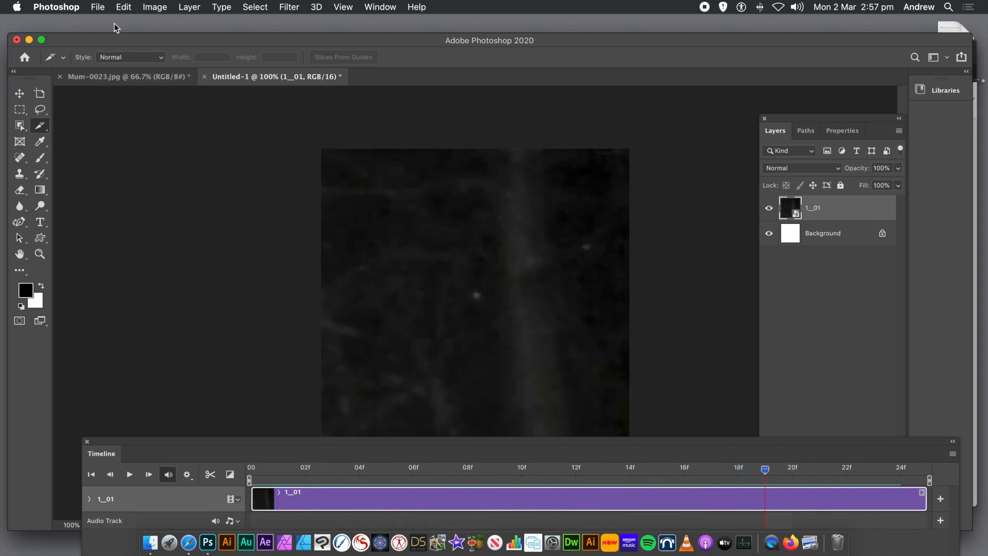
Browse the File > Export submenu, then dismiss it without choosing a command.
left_click(98, 7)
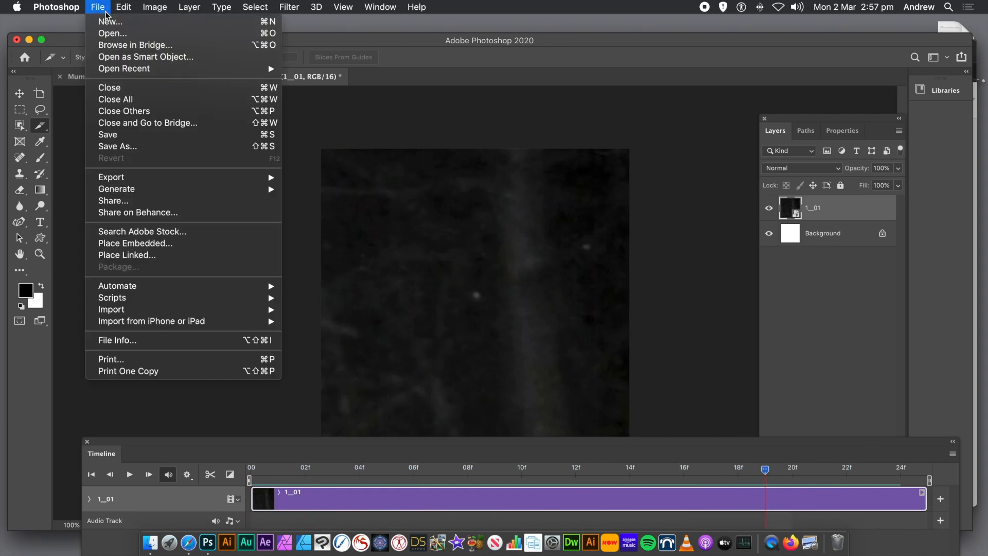
left_click(111, 177)
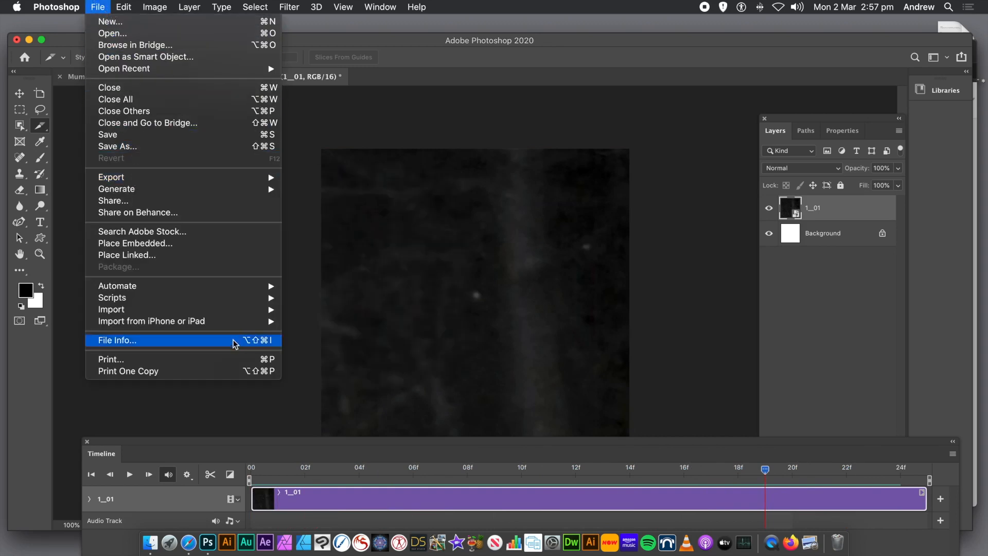
mouse_move(227, 231)
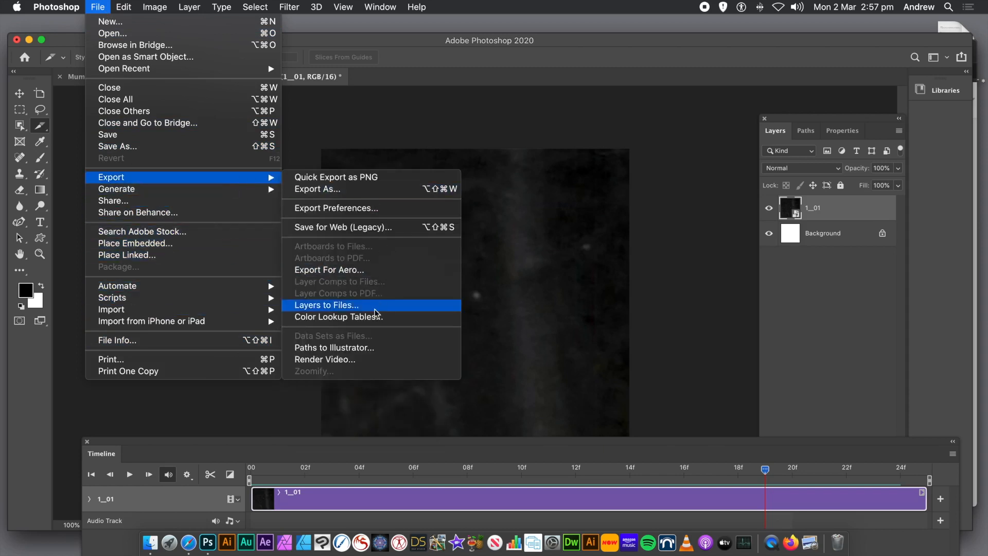
mouse_move(346, 359)
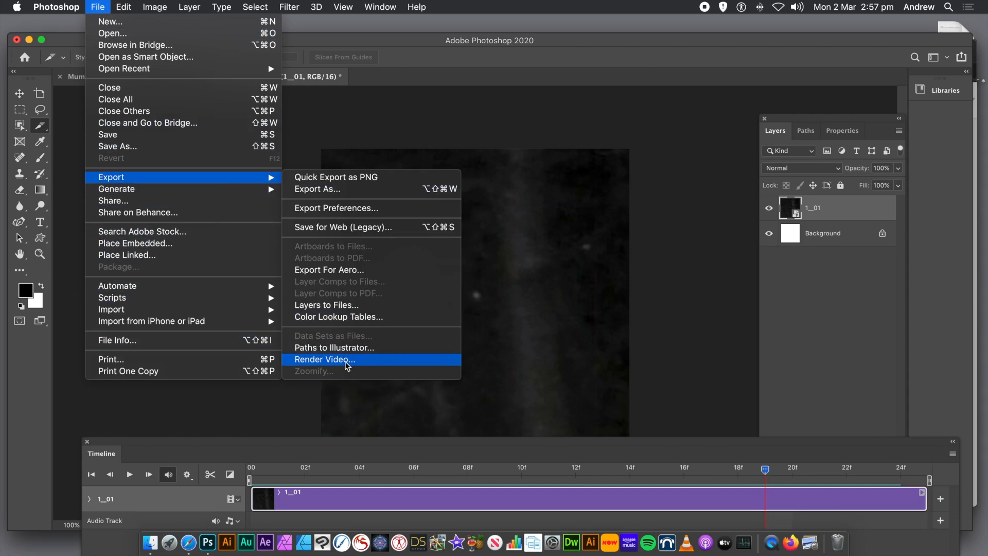
mouse_move(384, 367)
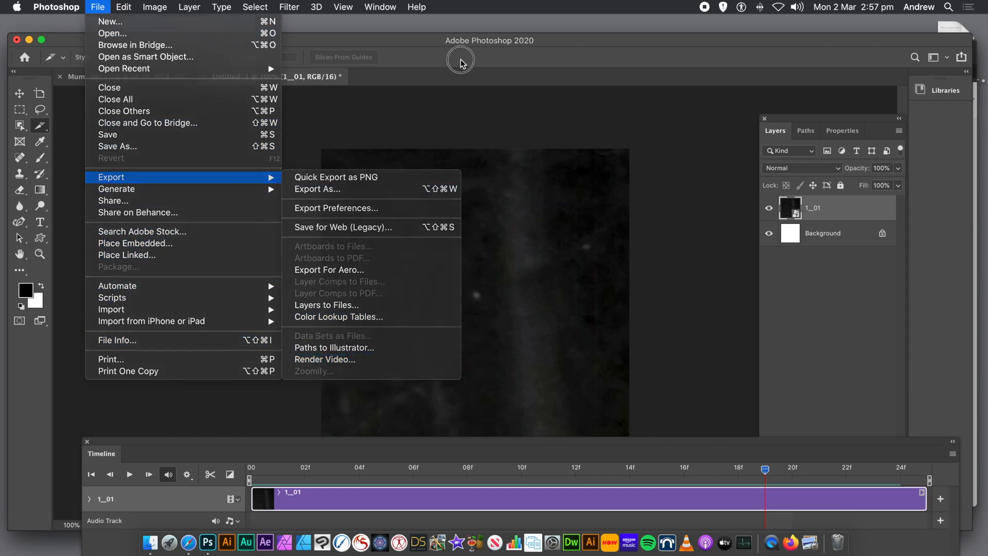
left_click(461, 60)
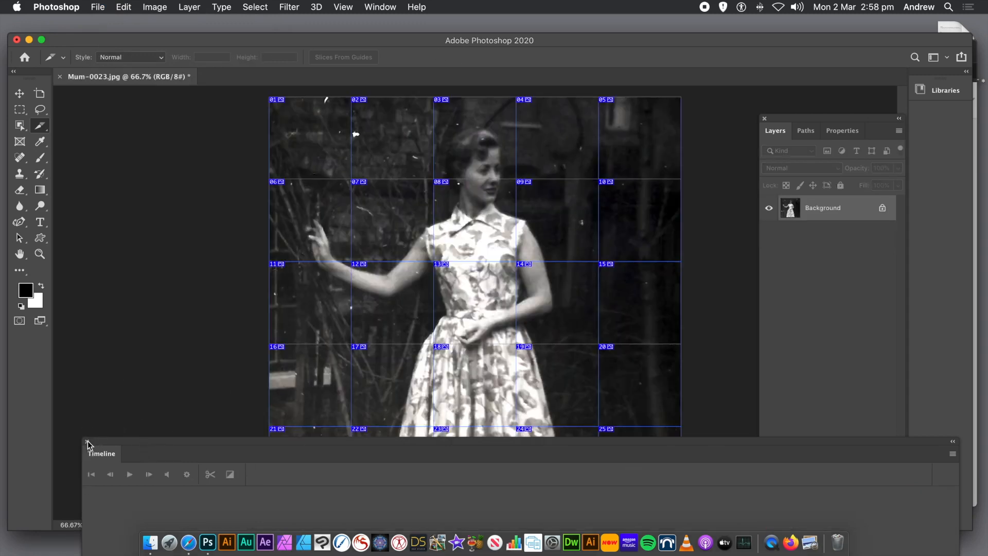
Close the empty Timeline panel and bring up the File menu again.
left_click(88, 443)
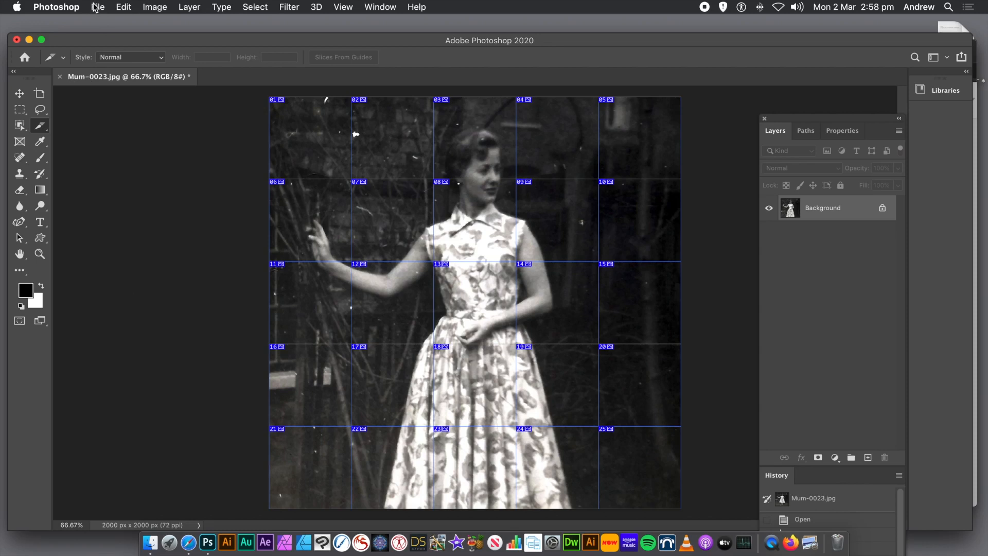
left_click(97, 6)
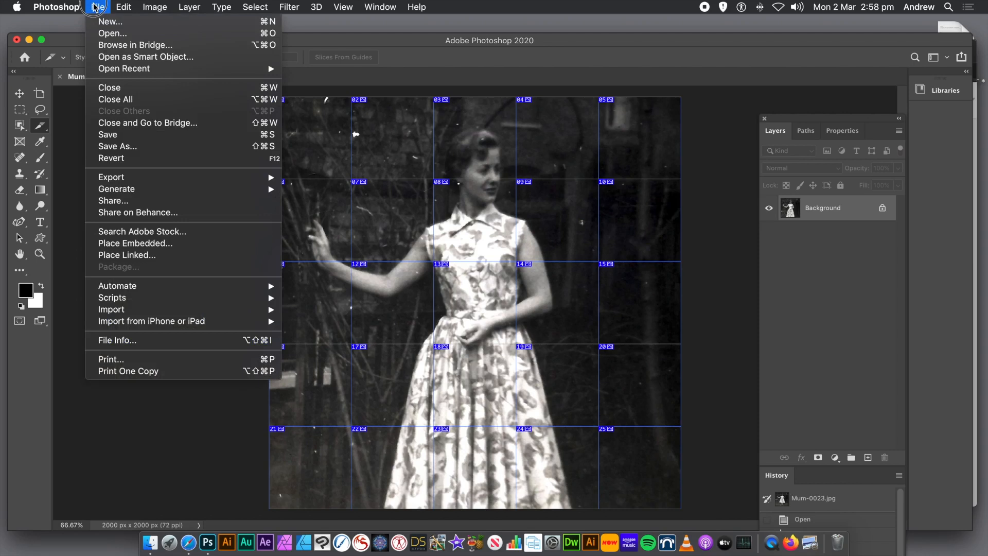
mouse_move(138, 309)
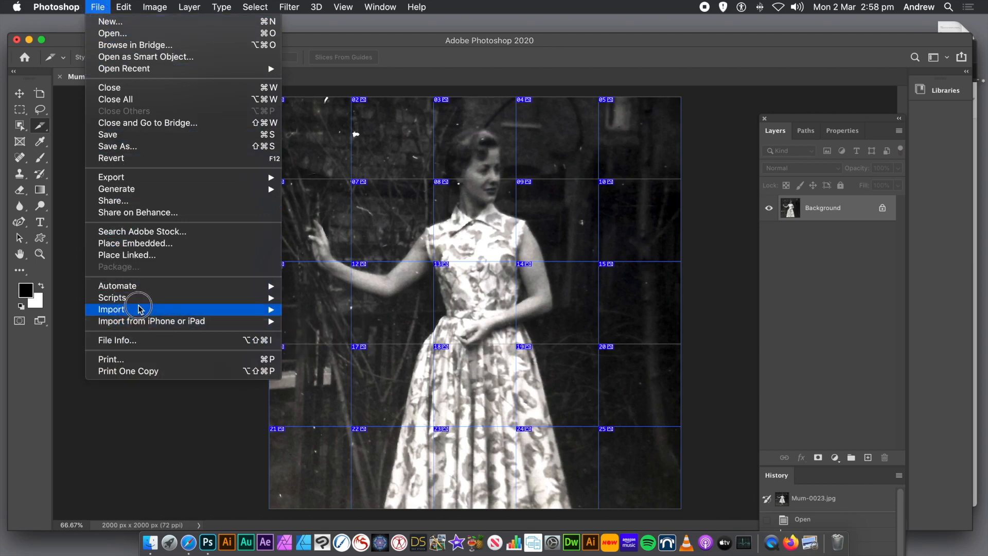
mouse_move(112, 297)
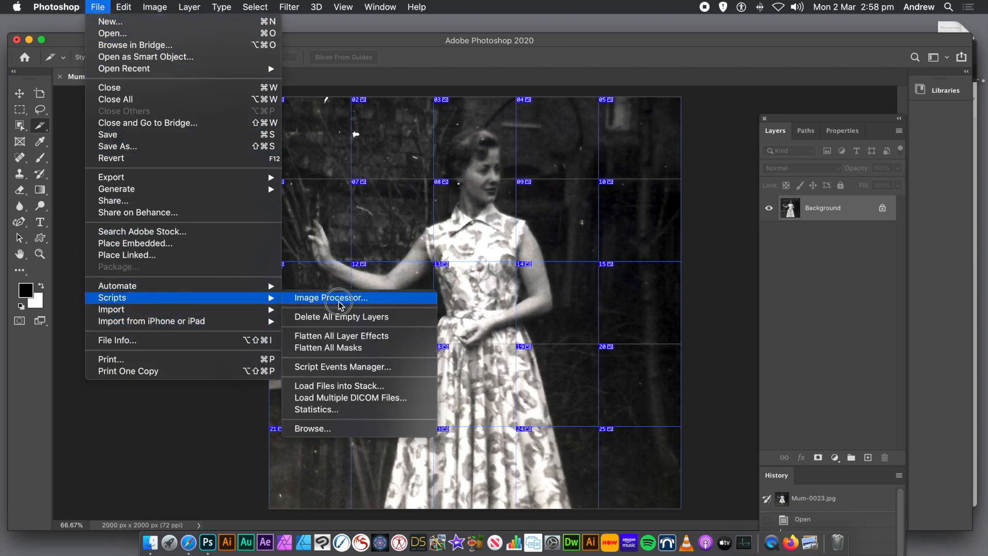
mouse_move(345, 385)
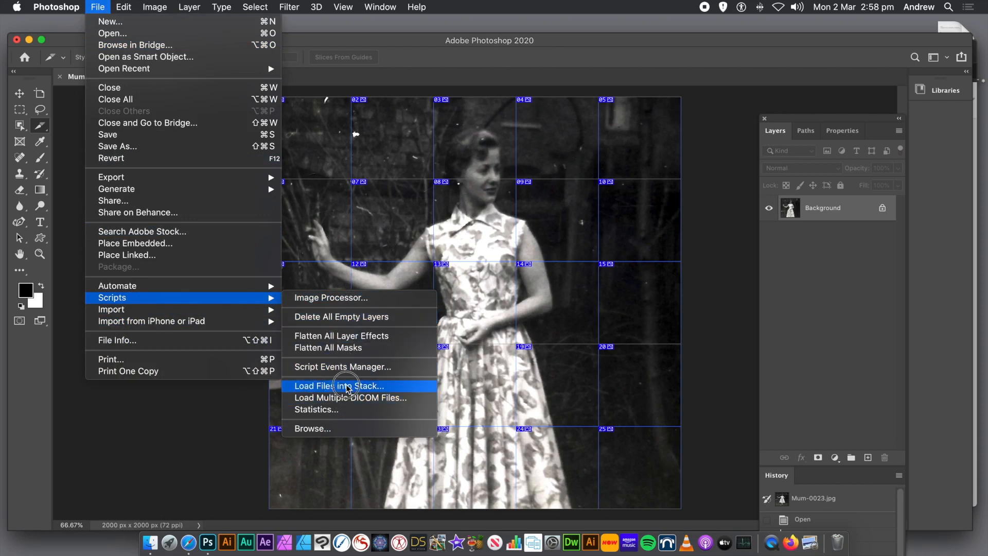
mouse_move(362, 388)
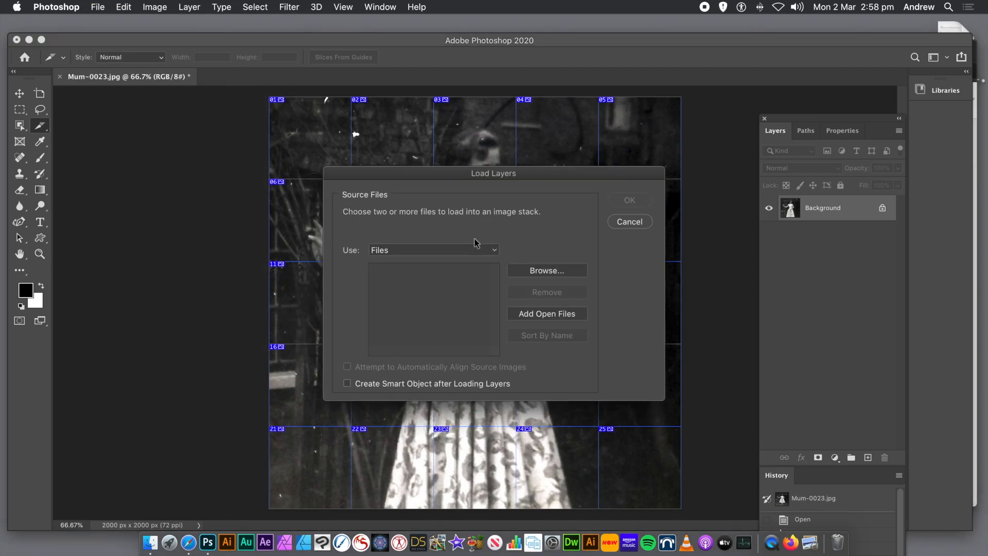
mouse_move(408, 257)
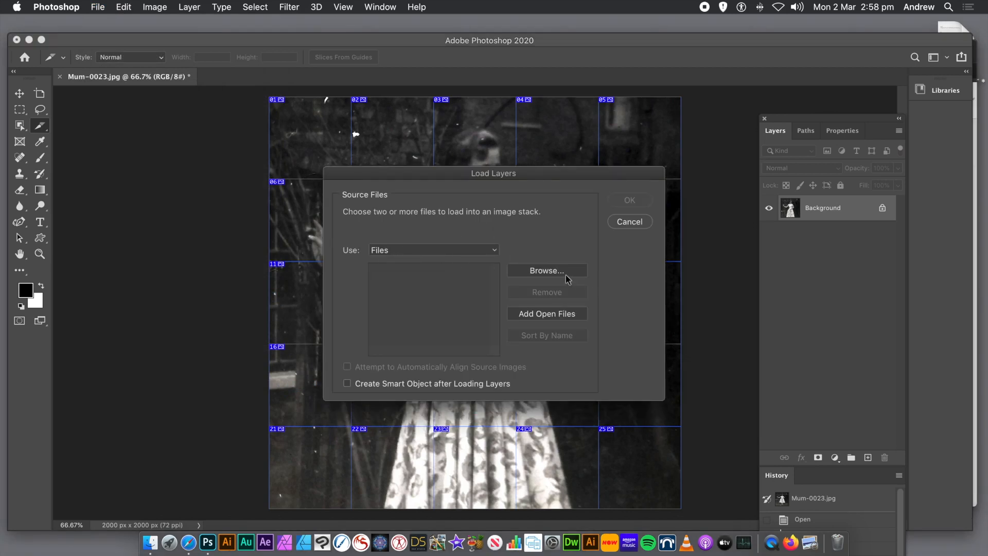
Browse and add tile files 1__01.jpg through 1__25.jpg to the Load Layers list.
left_click(545, 270)
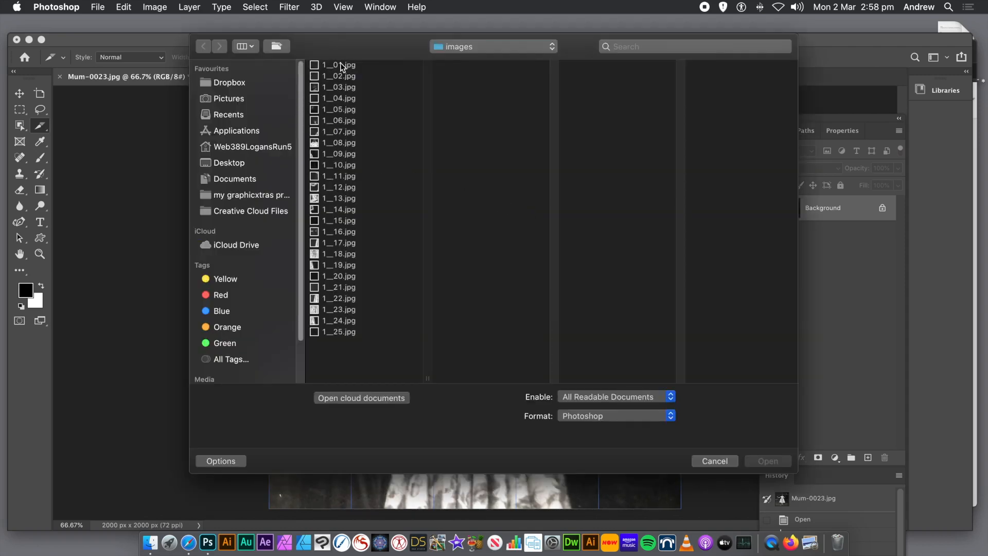
left_click(339, 65)
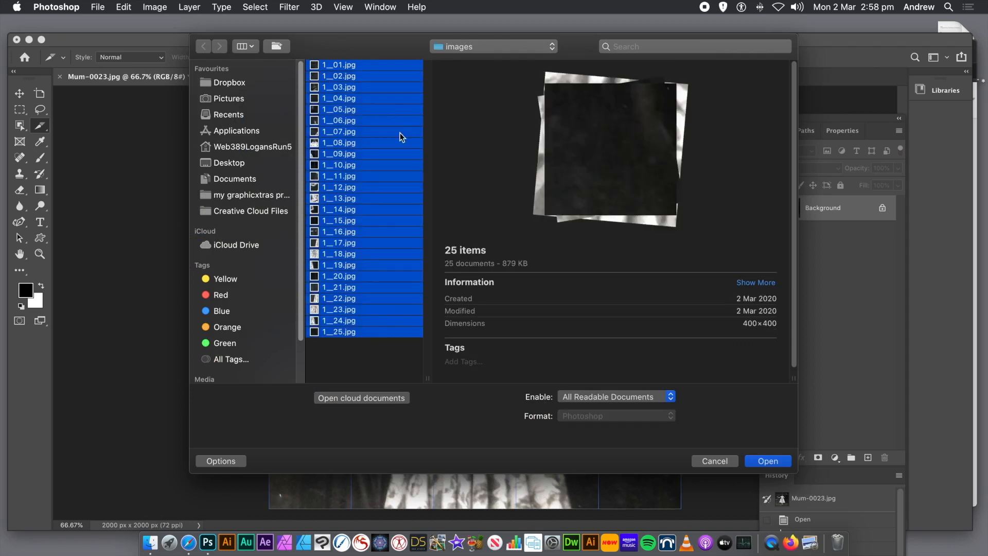
left_click(767, 461)
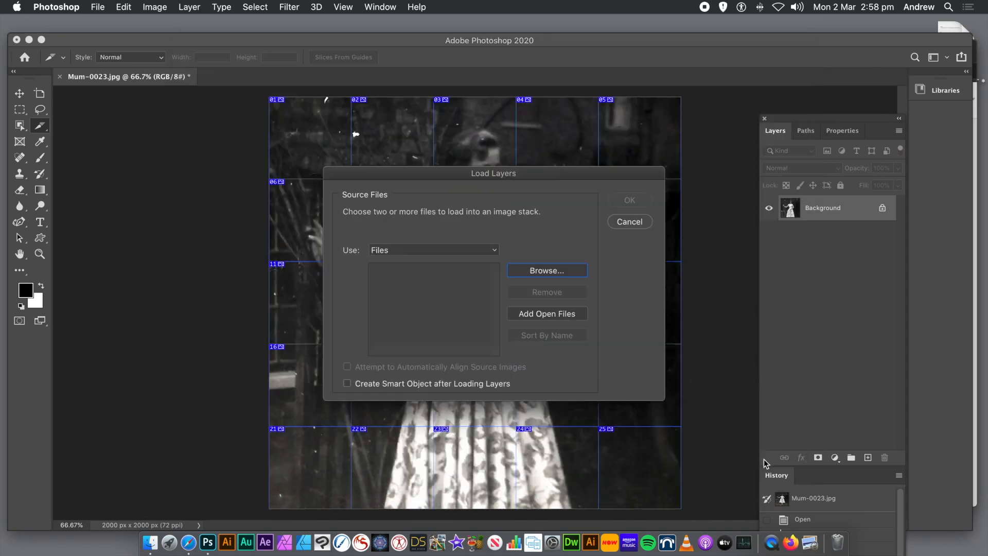
left_click(545, 270)
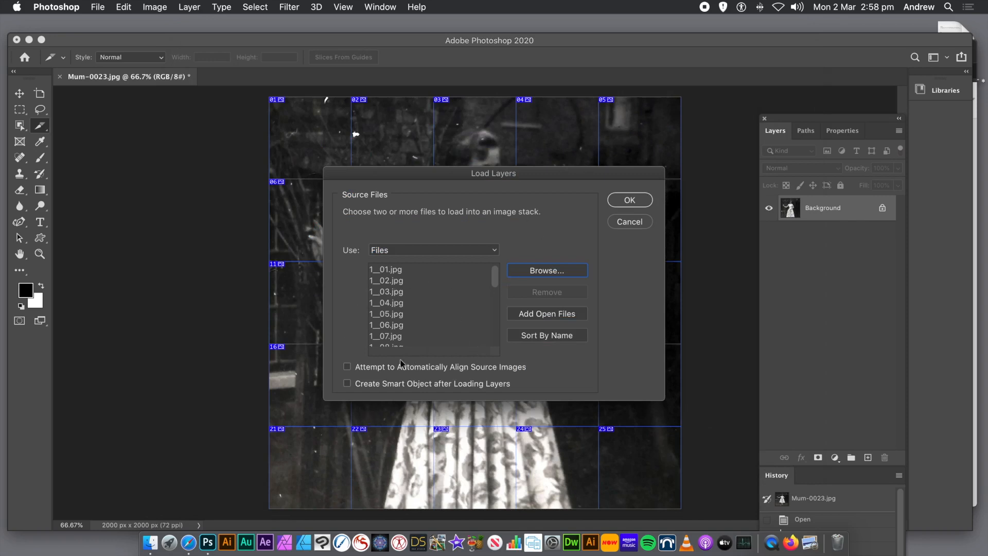
mouse_move(651, 235)
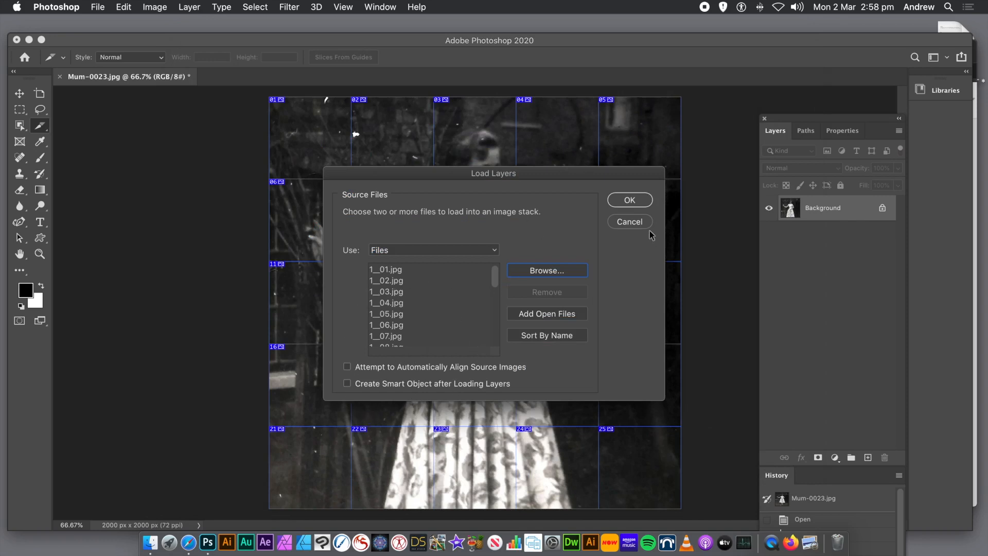
mouse_move(605, 216)
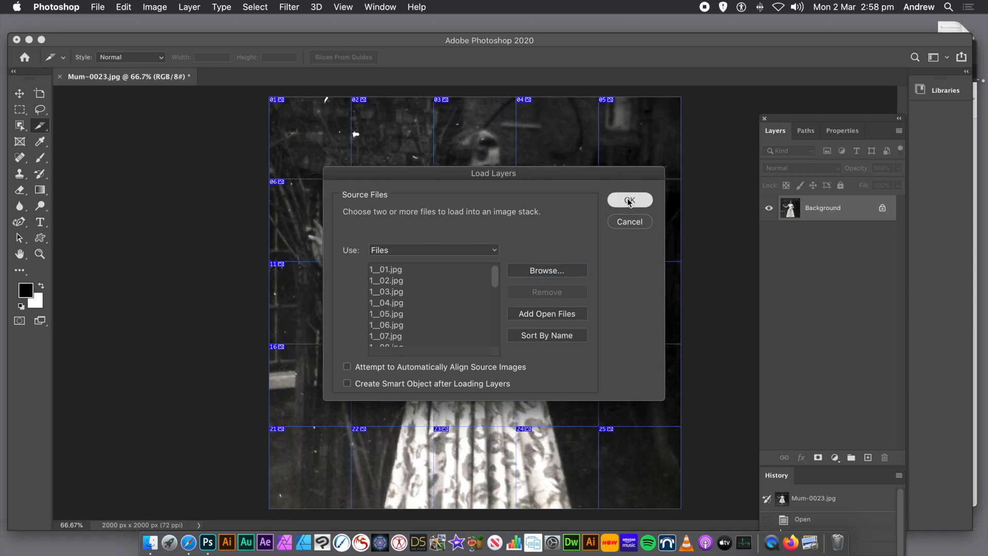
Load the listed tiles as layers and select the 1__02, 1__03 and 1__04 tile layers.
left_click(629, 200)
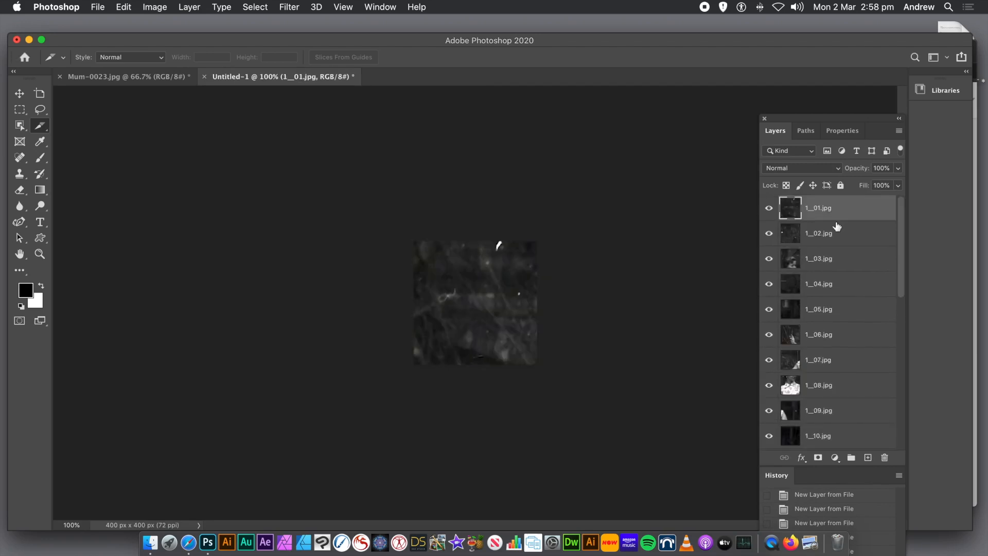
left_click(819, 233)
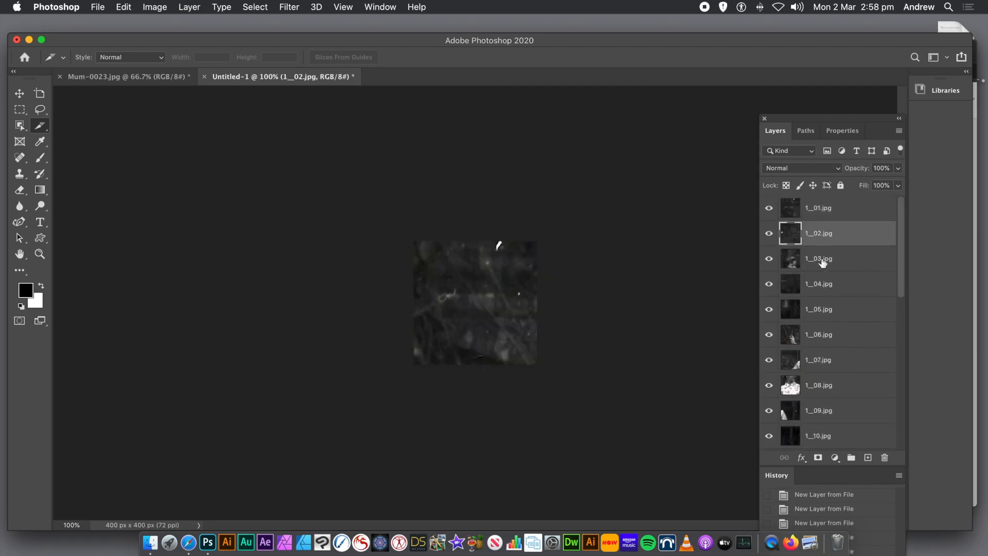
left_click(818, 258)
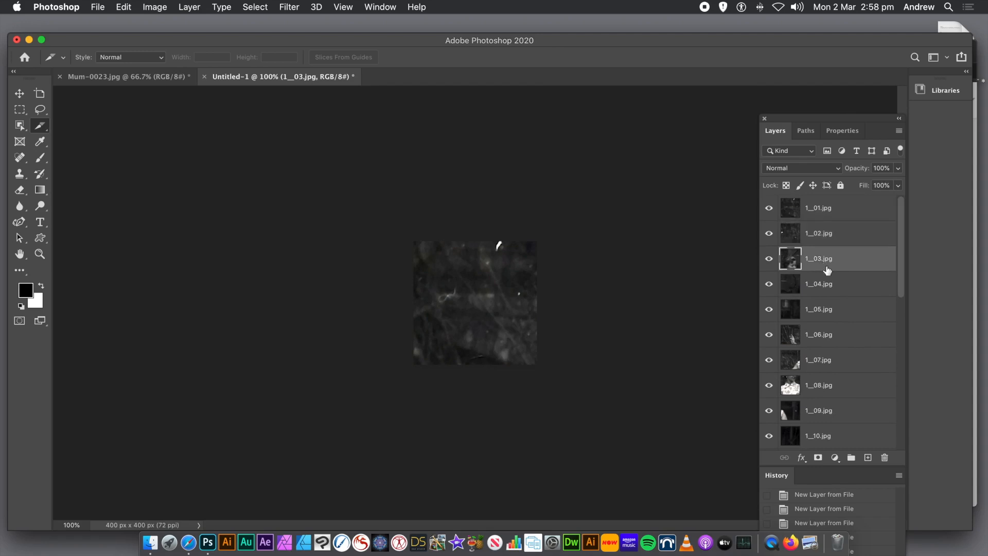
left_click(819, 284)
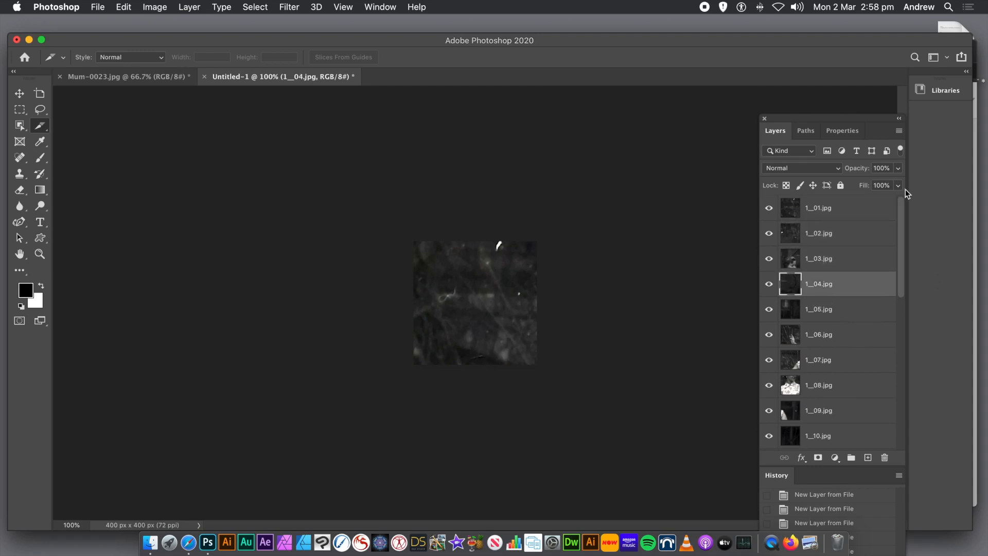
mouse_move(784, 216)
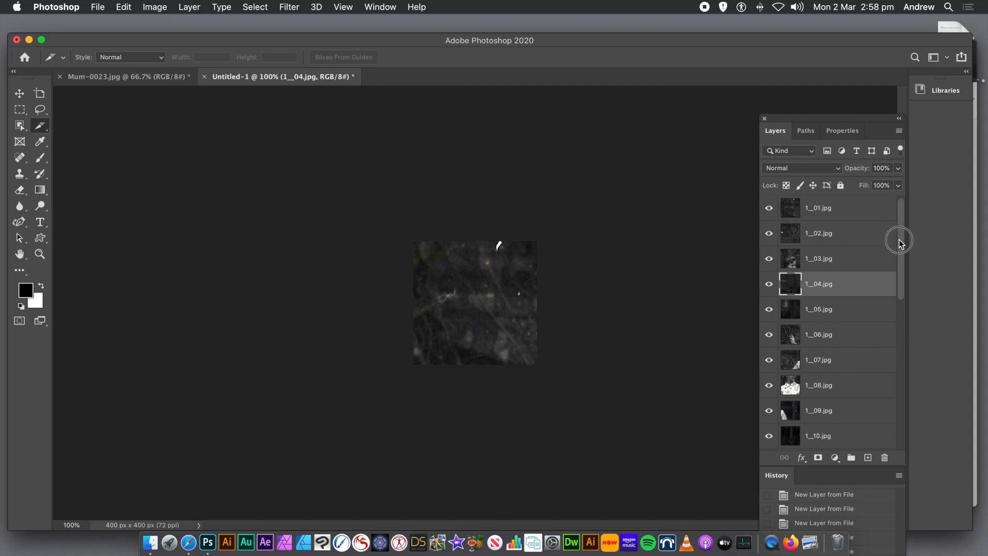
scroll("down", 3)
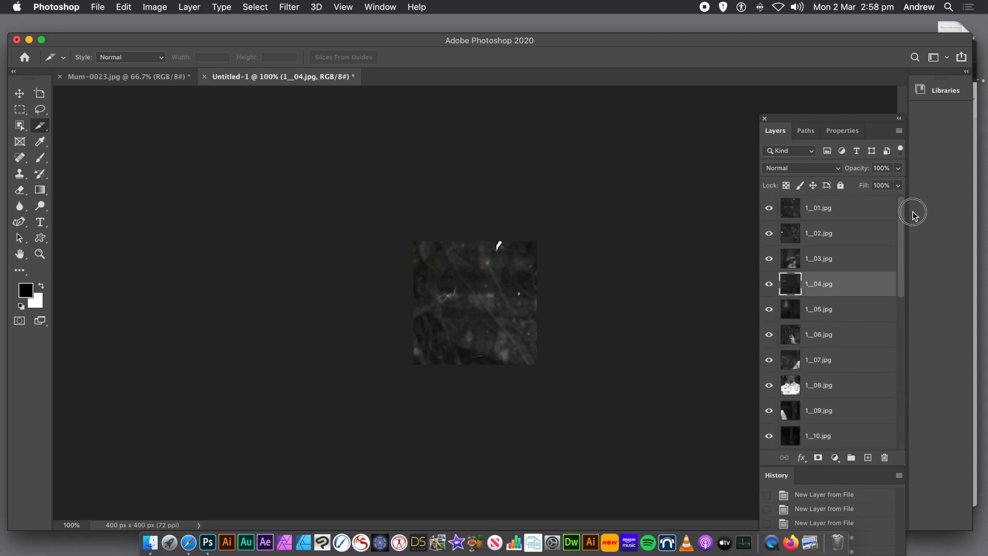
mouse_move(912, 193)
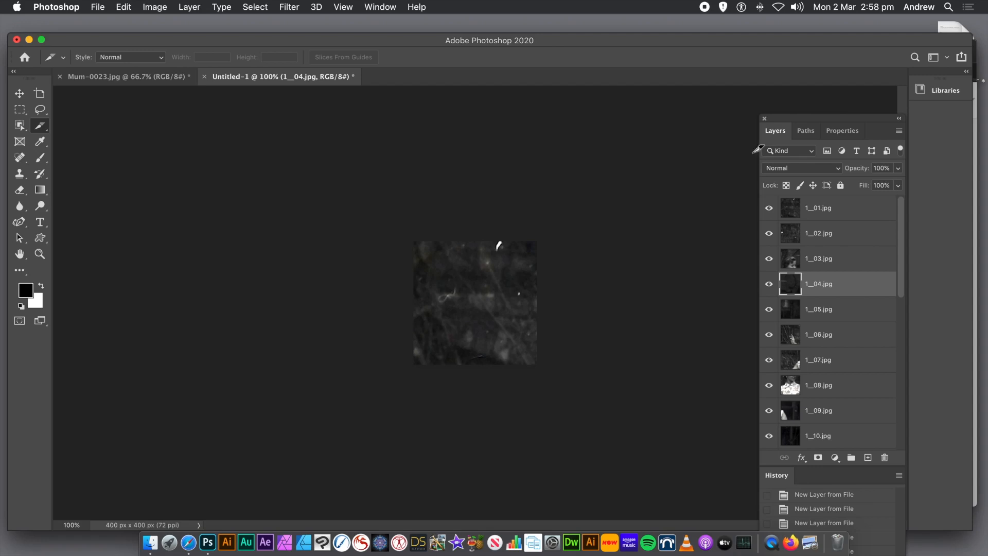
mouse_move(822, 210)
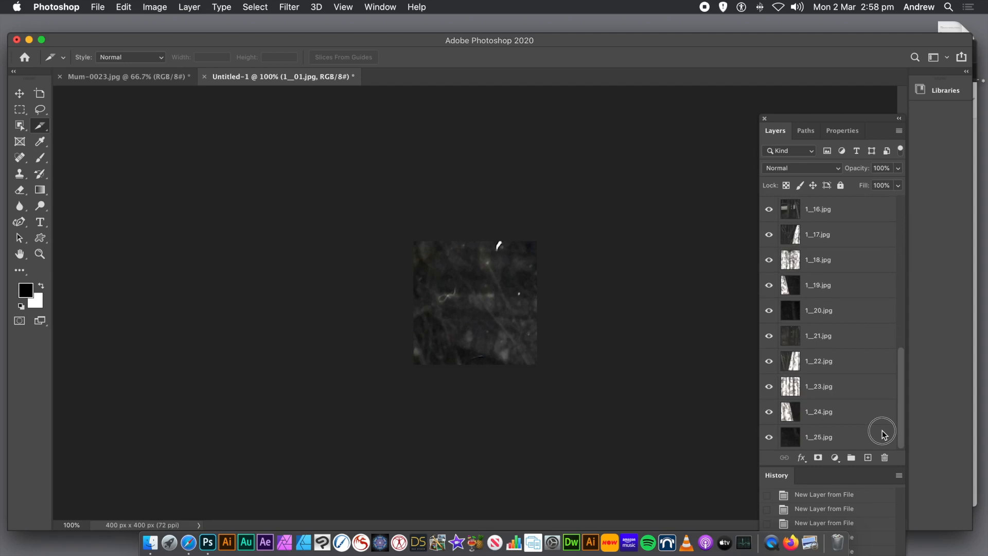
mouse_move(832, 435)
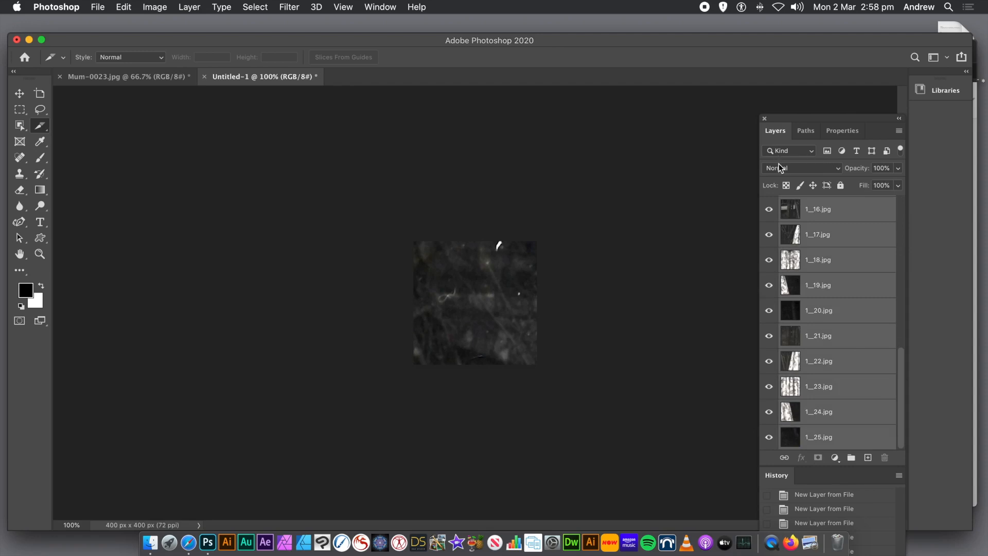
left_click(802, 168)
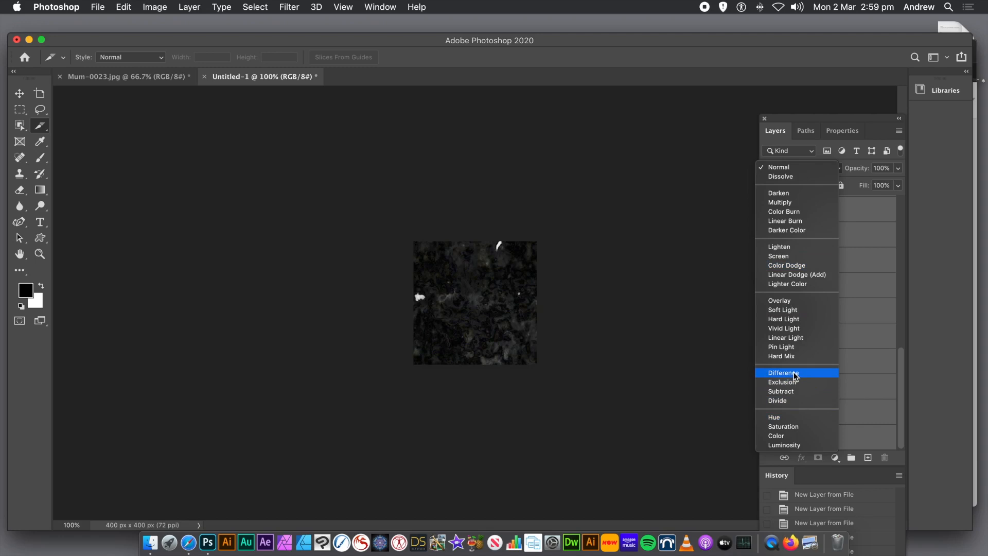
mouse_move(779, 300)
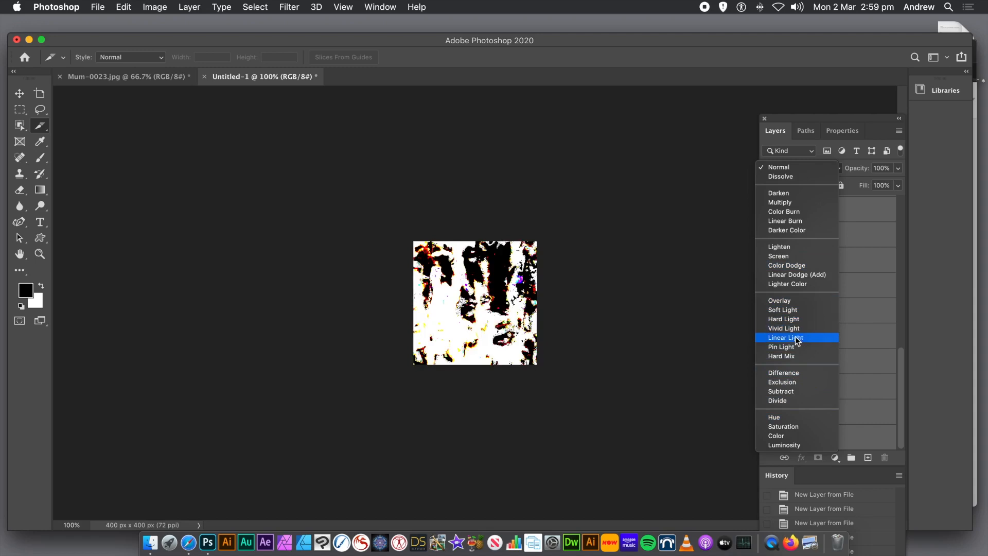
left_click(785, 337)
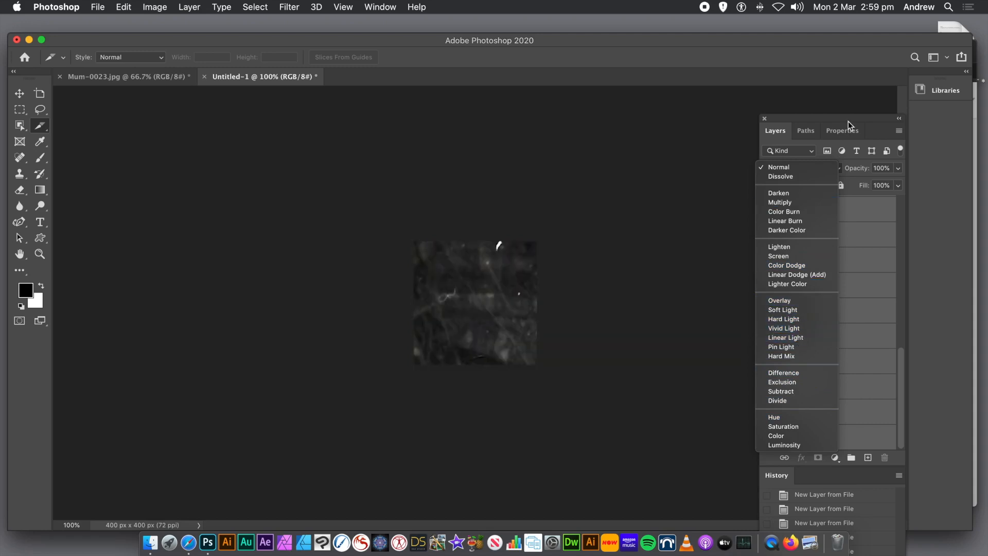
left_click(778, 167)
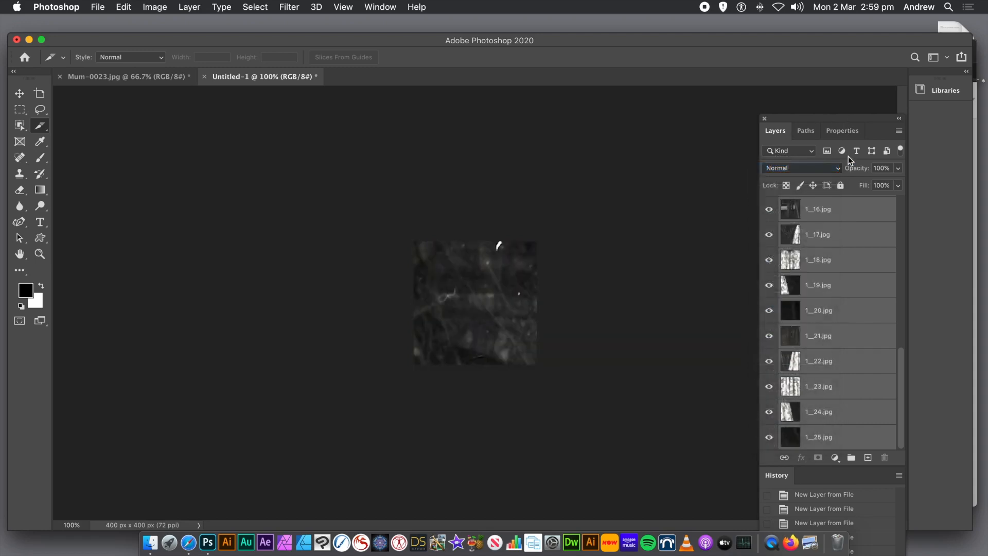
mouse_move(136, 14)
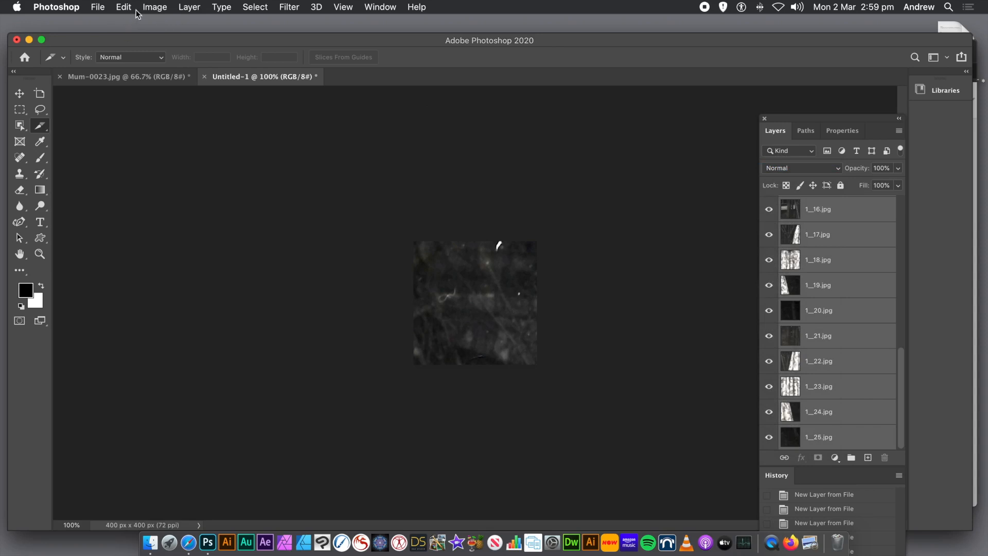
Copy the selected tile layers and create a new 2000 × 2000 px document.
left_click(123, 6)
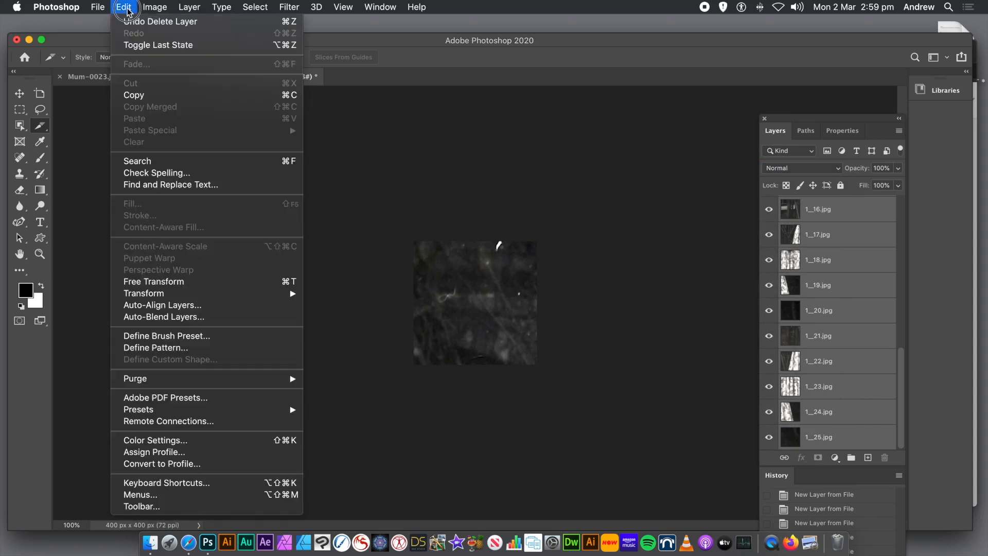
mouse_move(134, 96)
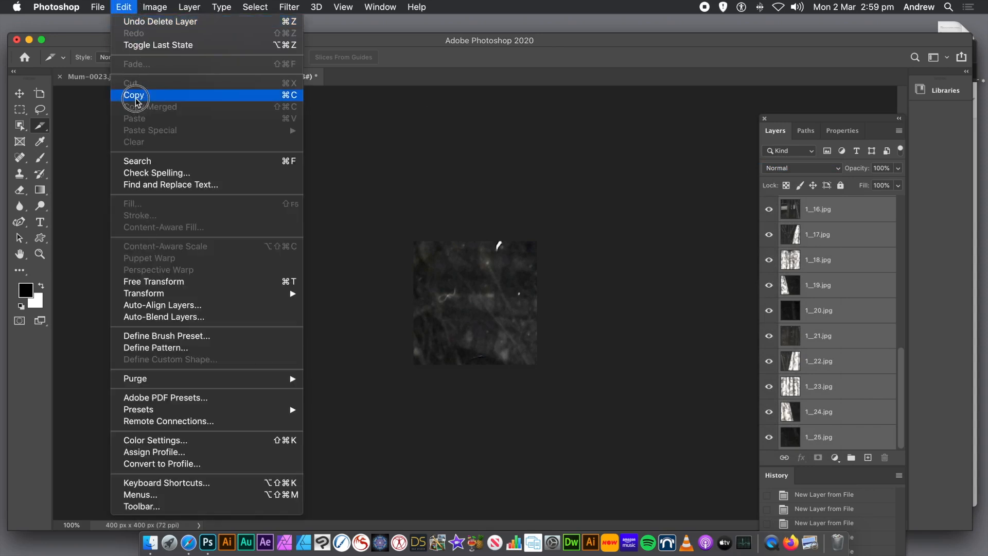
left_click(134, 94)
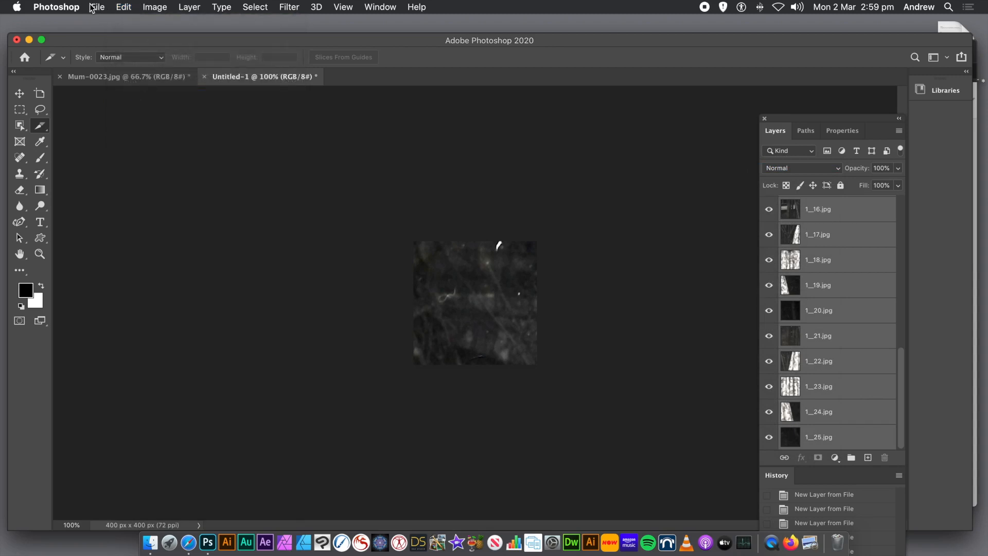
left_click(97, 7)
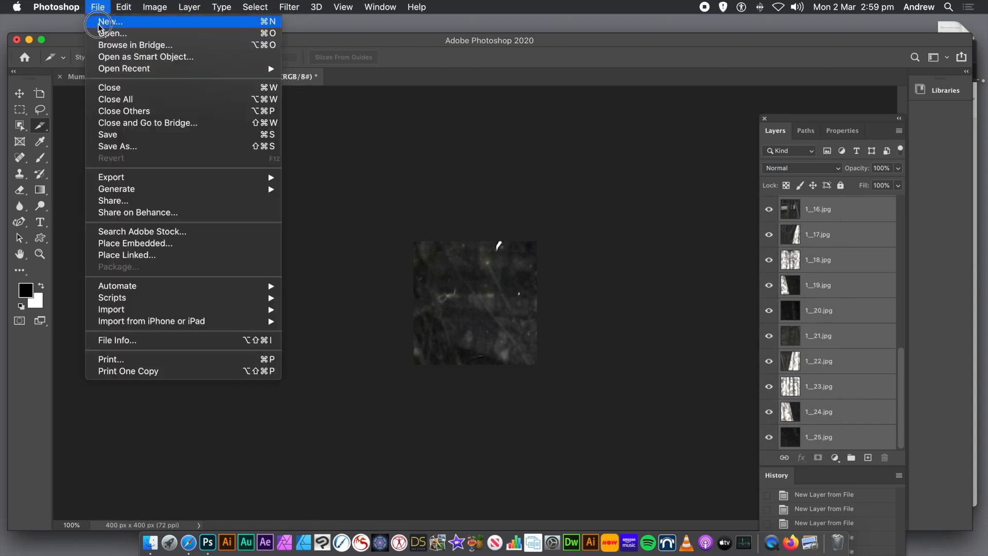
left_click(110, 22)
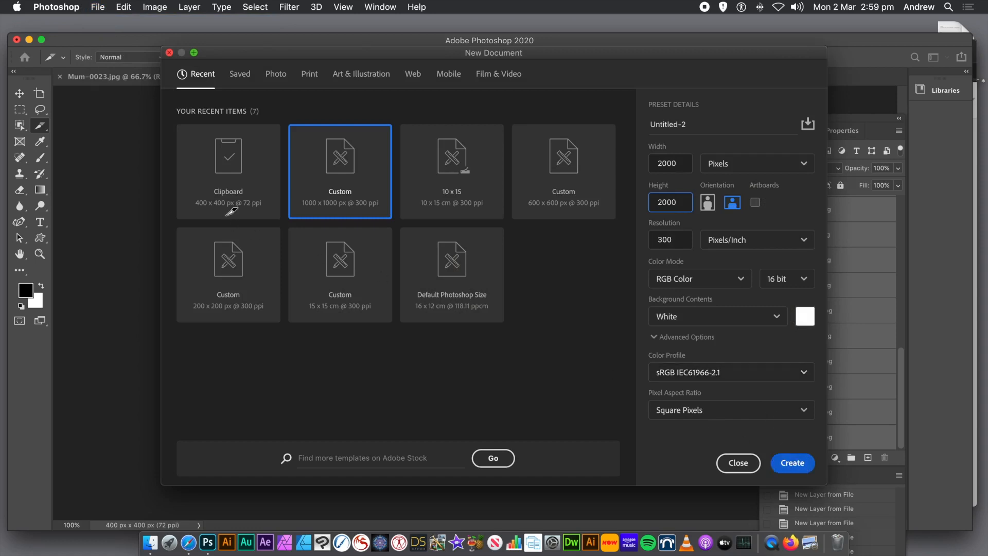
left_click(792, 463)
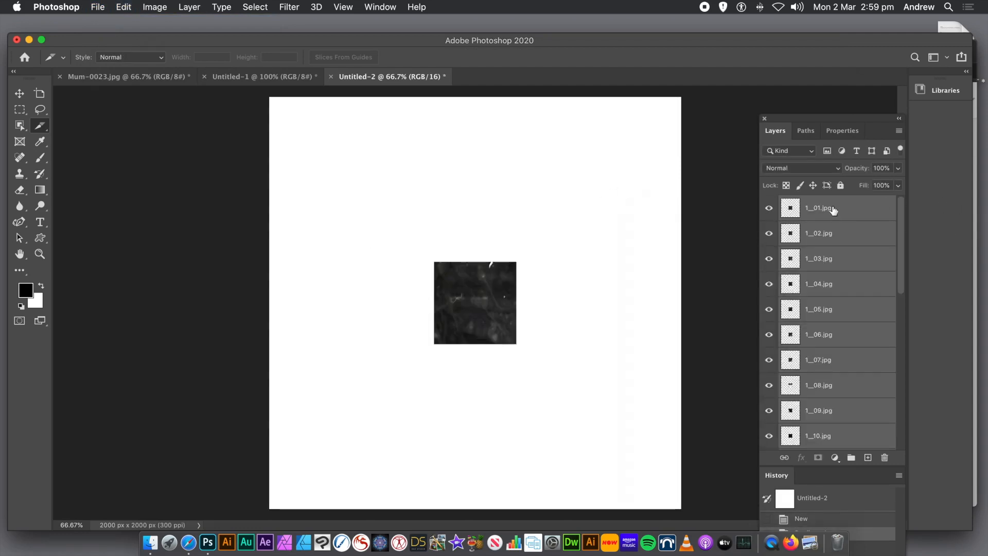
Reposition the 1__01 and 1__13 tiles on the canvas with the Move tool.
left_click(818, 207)
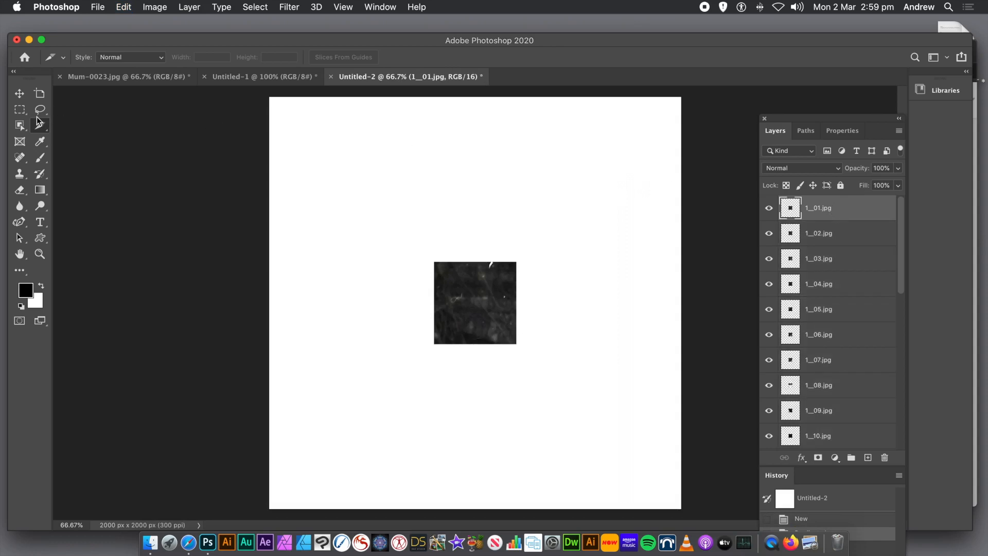
left_click(19, 93)
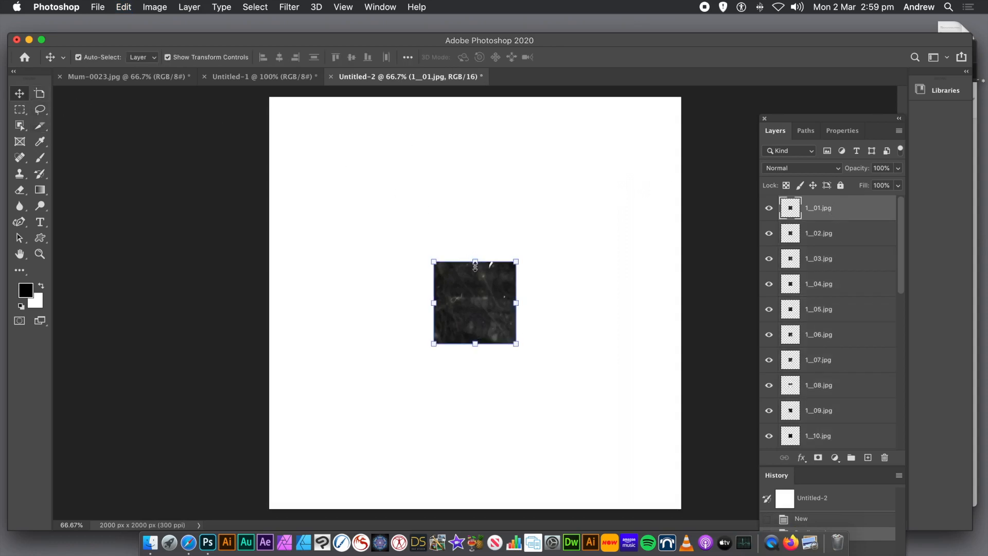
left_click_drag(474, 302, 356, 207)
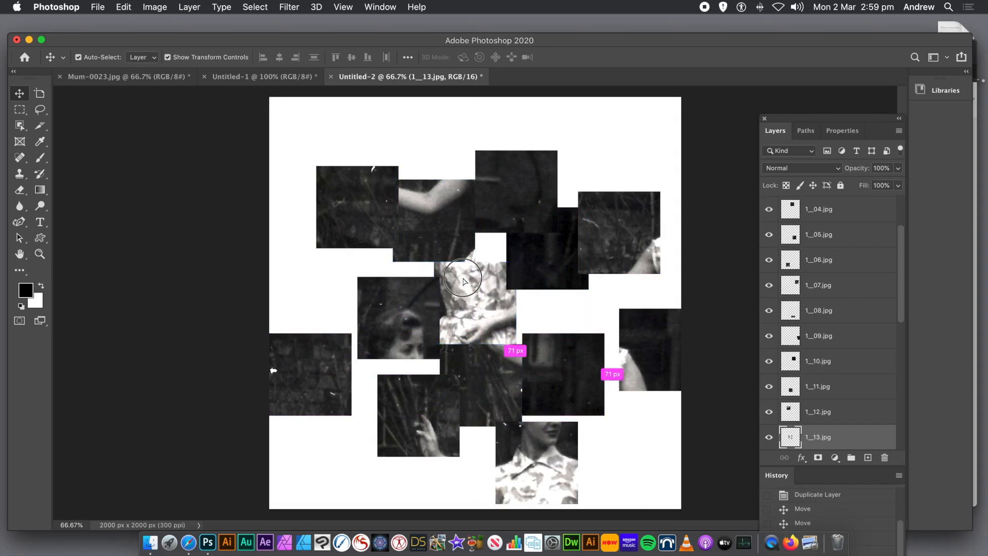
left_click_drag(463, 281, 315, 135)
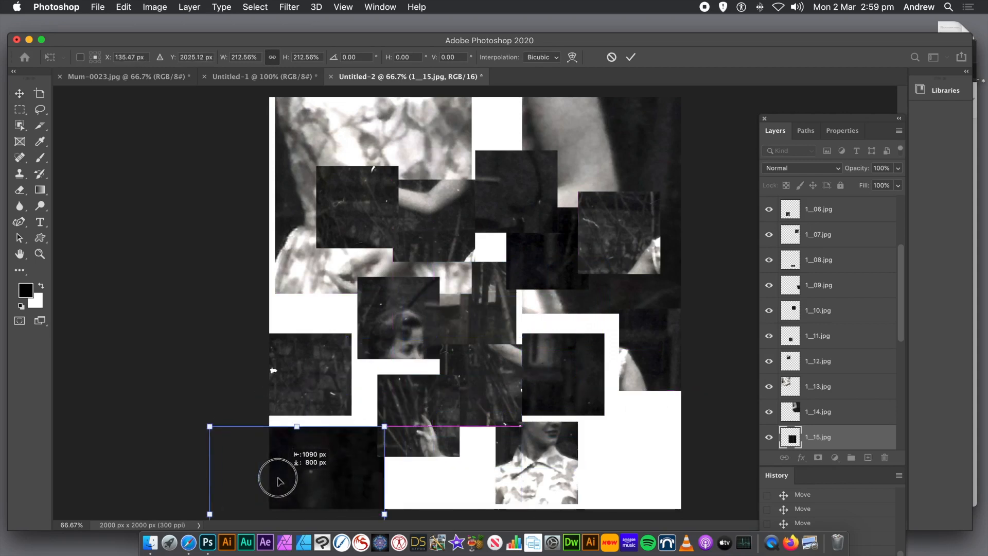
Enlarge the 1__15 tile, then move and enlarge the woman's face tile.
left_click_drag(278, 478, 305, 454)
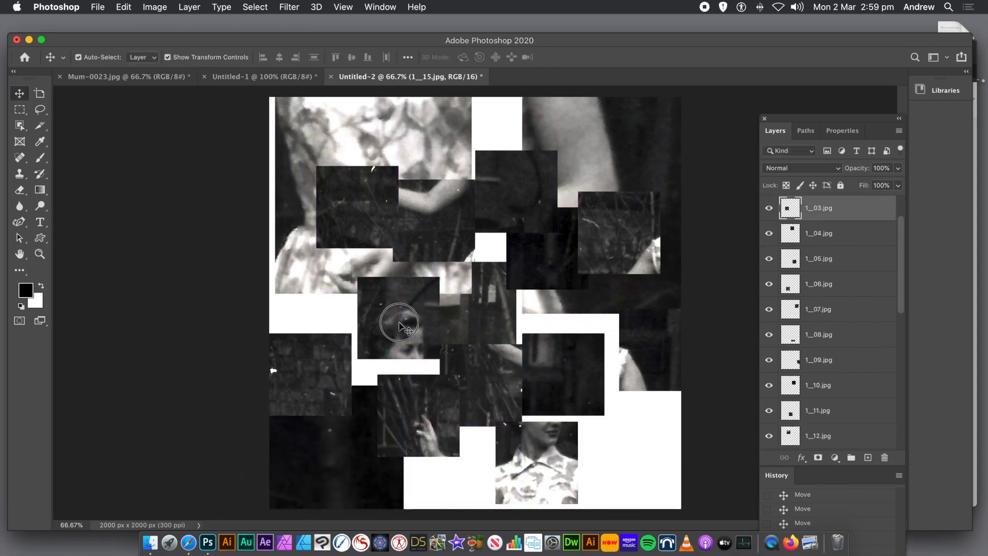
left_click_drag(400, 325, 396, 318)
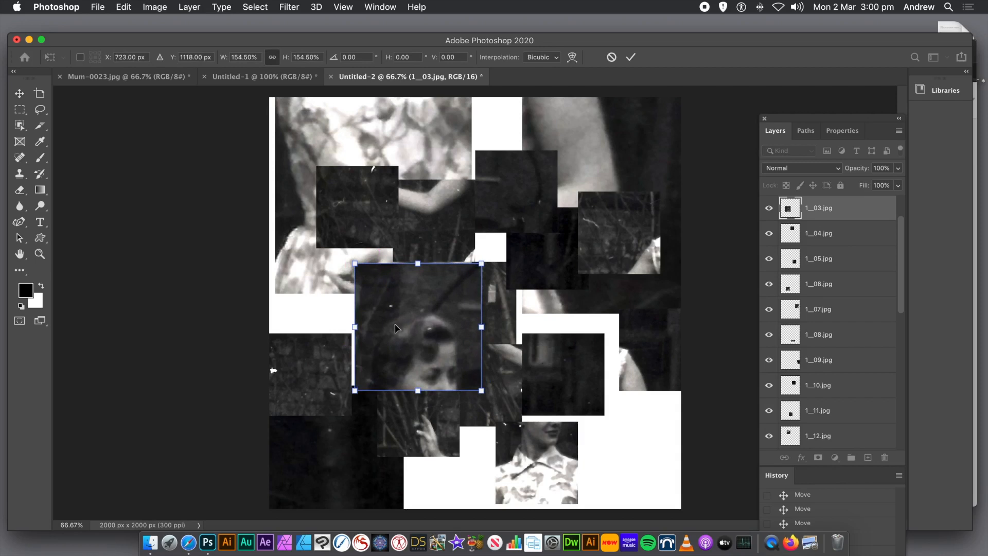
left_click_drag(396, 328, 378, 323)
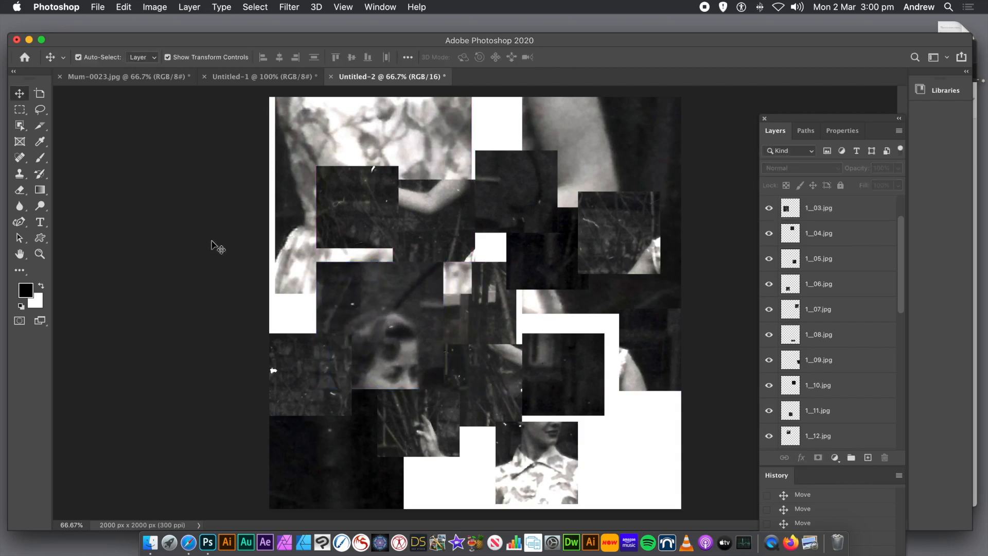
mouse_move(328, 359)
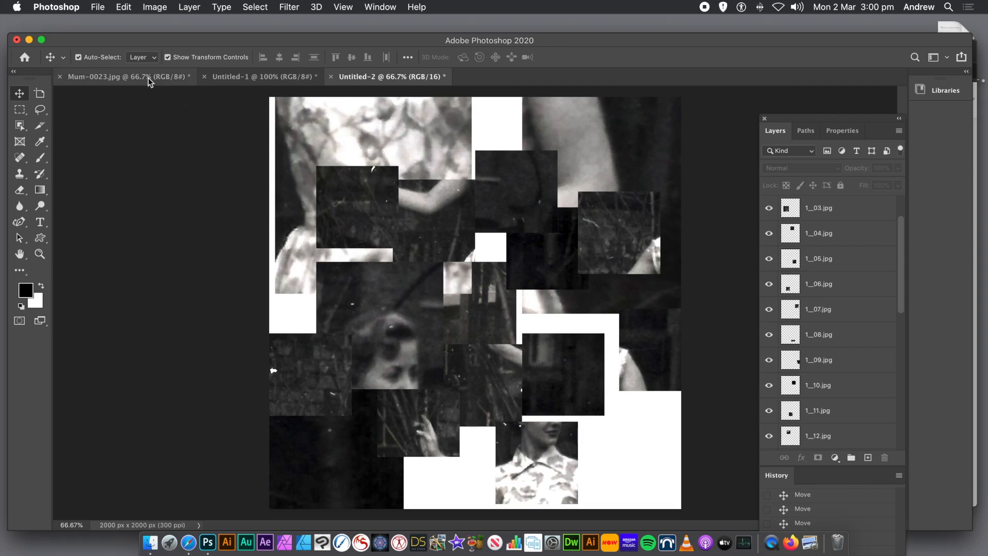
Switch to the original Mum-0023.jpg photo document.
left_click(123, 76)
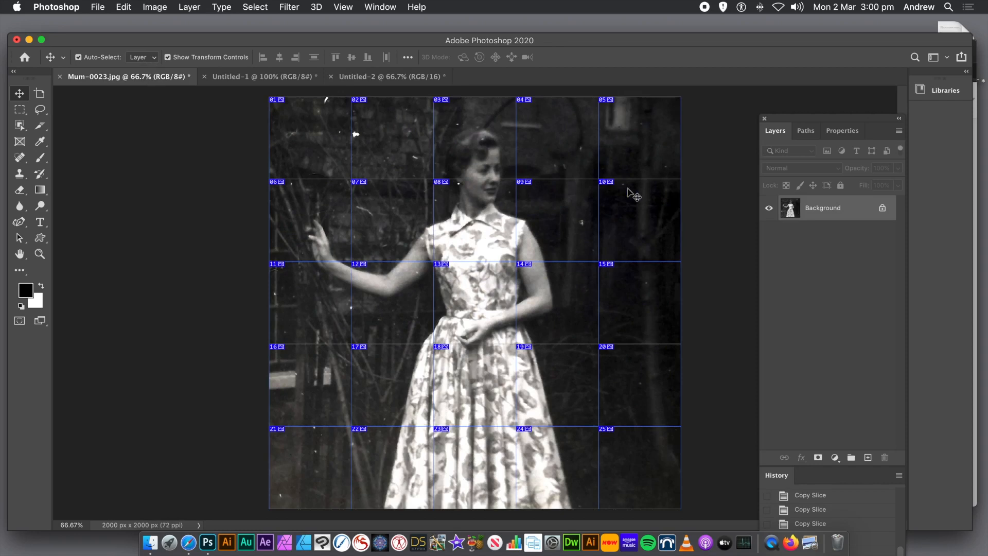
mouse_move(192, 194)
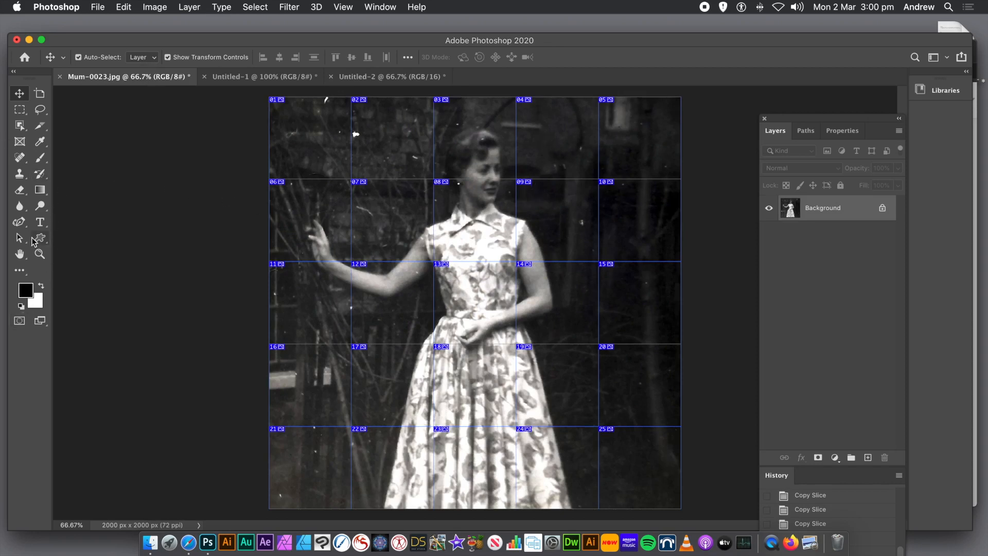
mouse_move(103, 169)
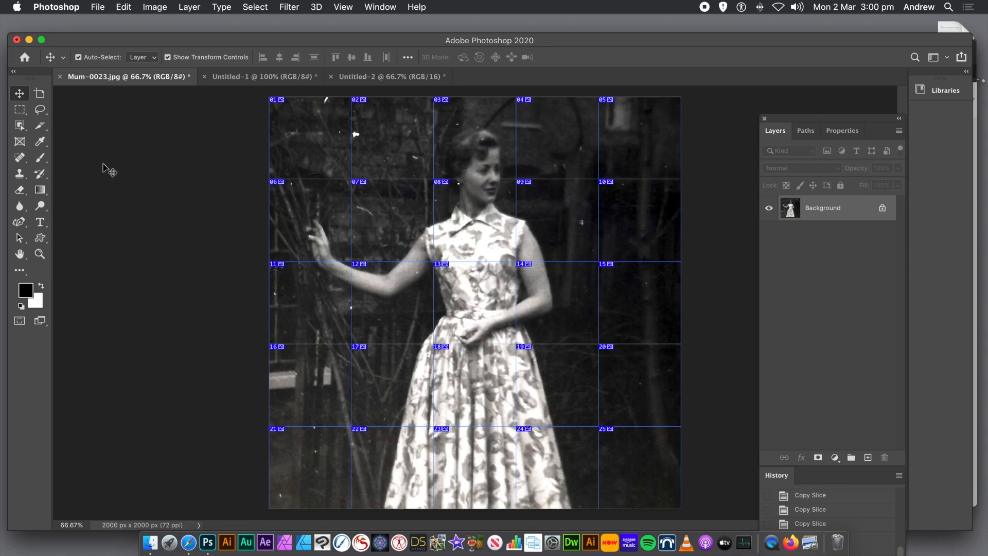
mouse_move(40, 127)
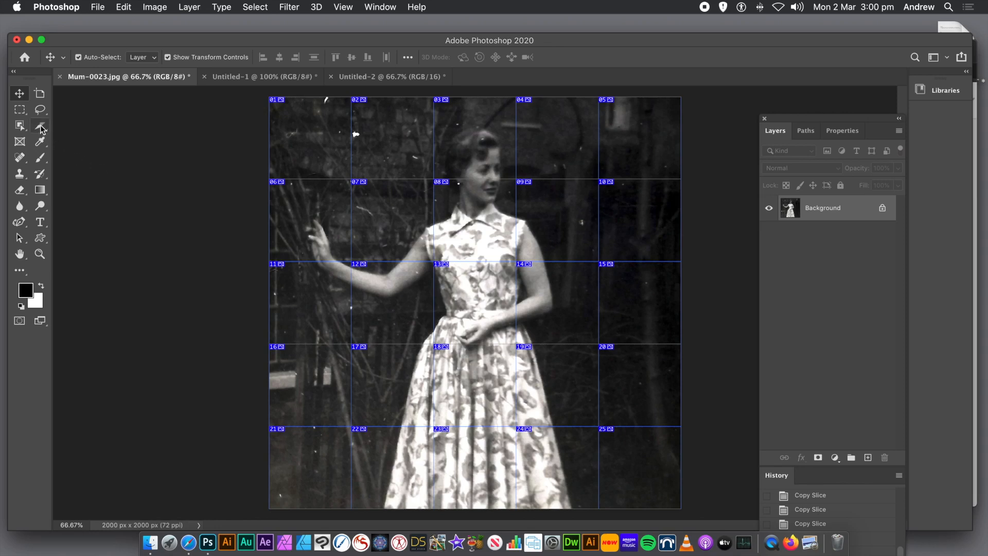
mouse_move(40, 126)
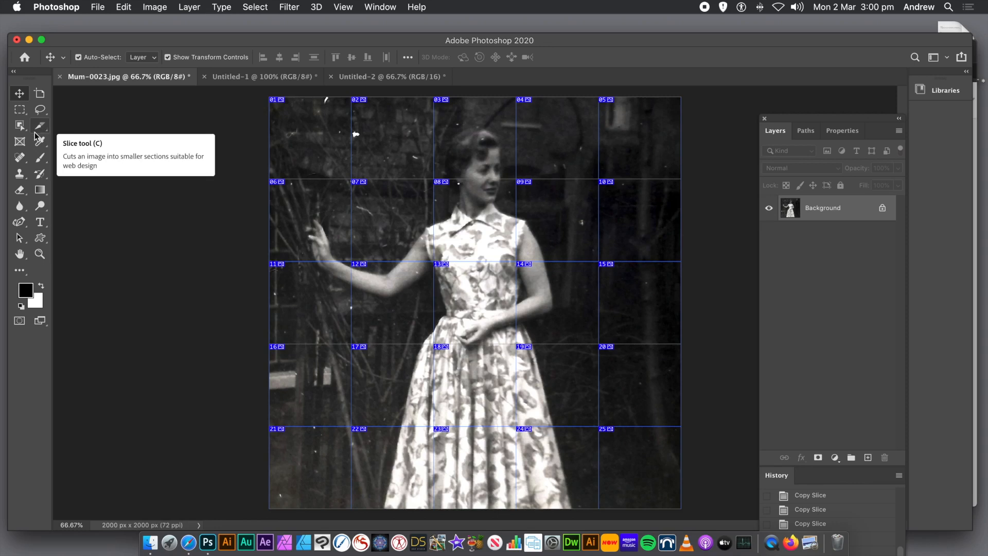
mouse_move(5, 182)
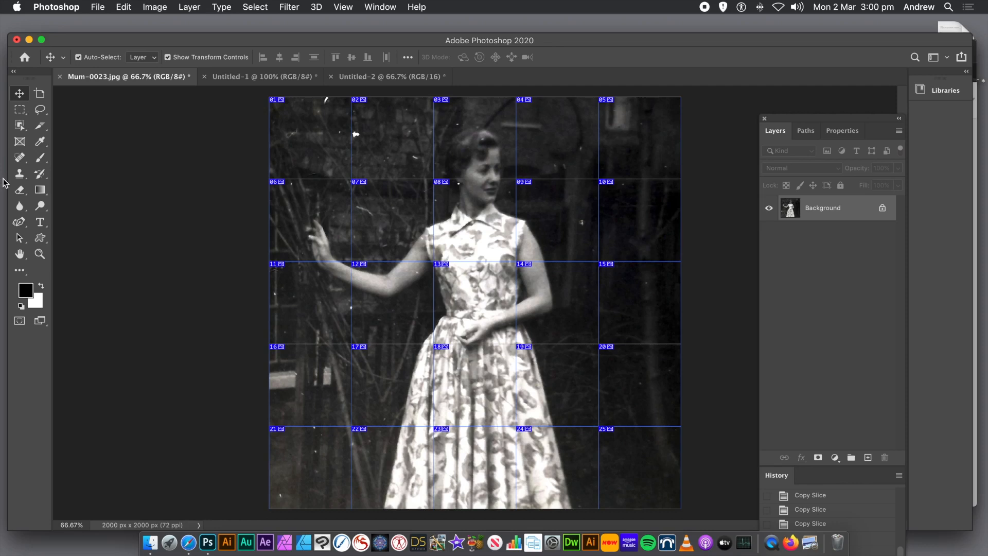
mouse_move(281, 174)
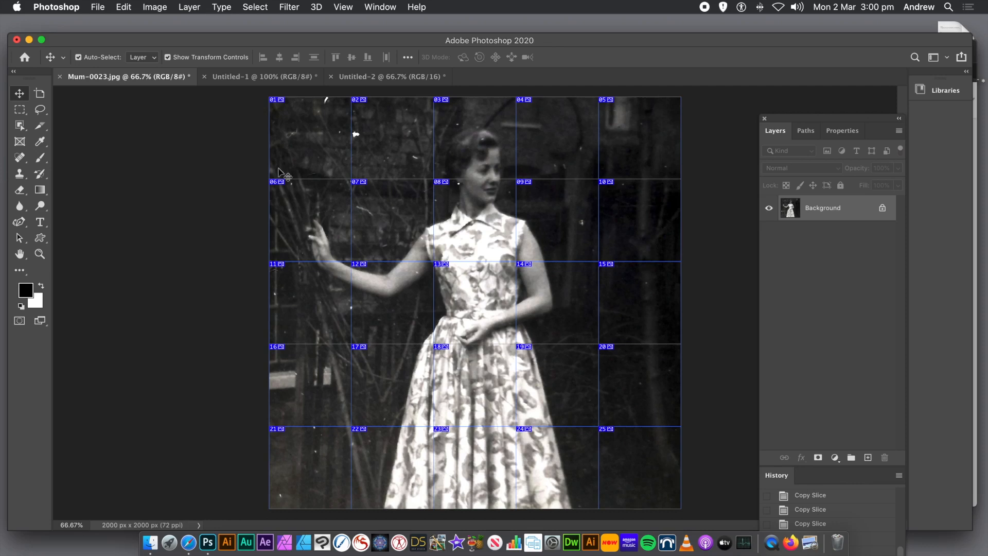